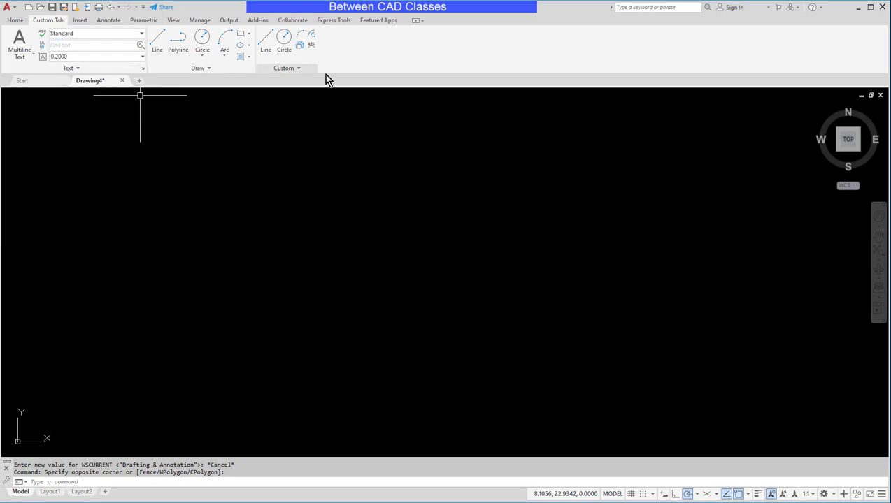
pyautogui.moveTo(336, 226)
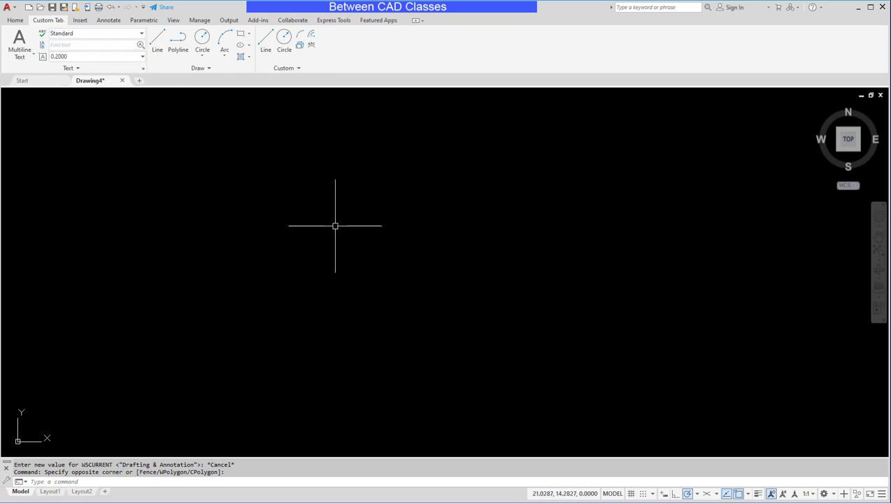
pyautogui.moveTo(370, 187)
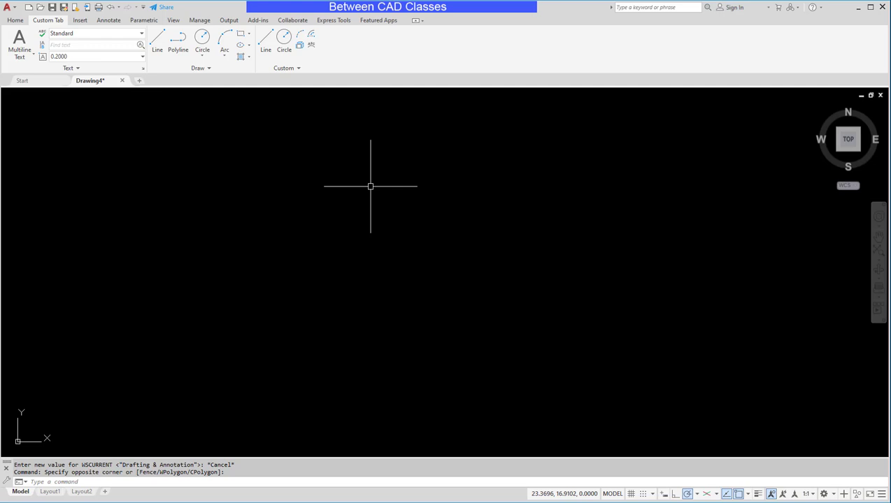
# Show the workspace switching menu from the status-bar gear, with Drafting & Annotation current
pyautogui.click(833, 494)
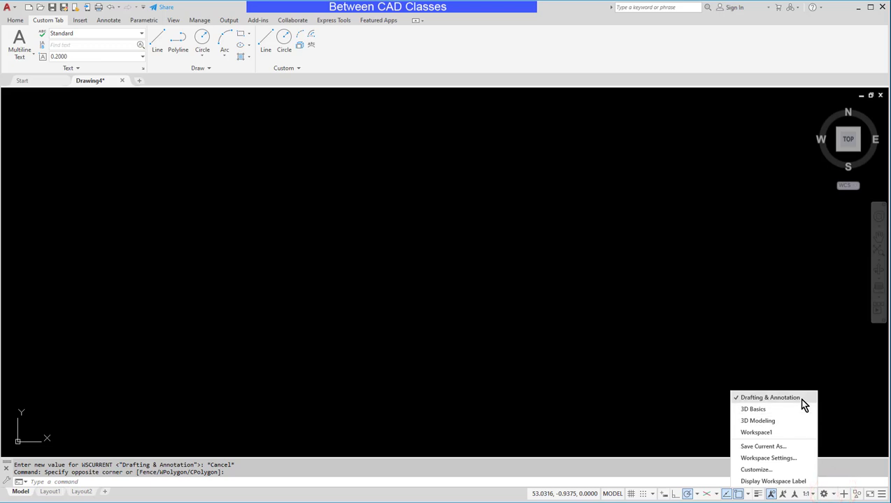
pyautogui.moveTo(804, 408)
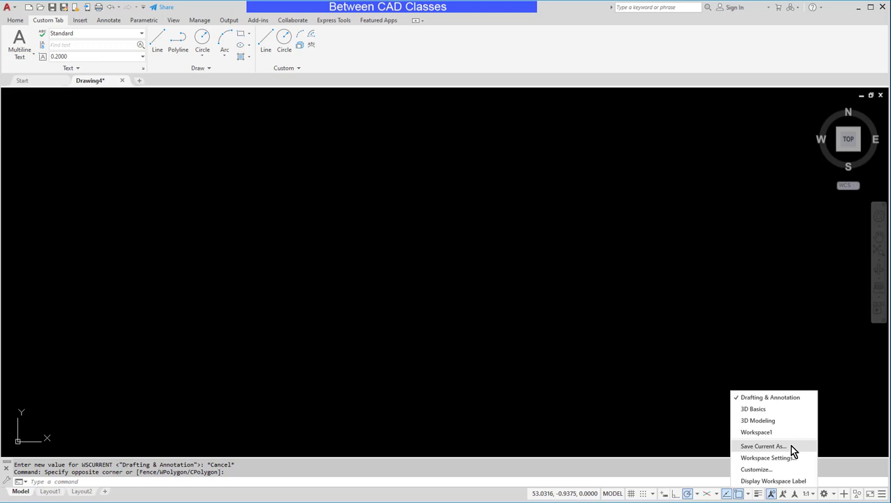
pyautogui.moveTo(782, 451)
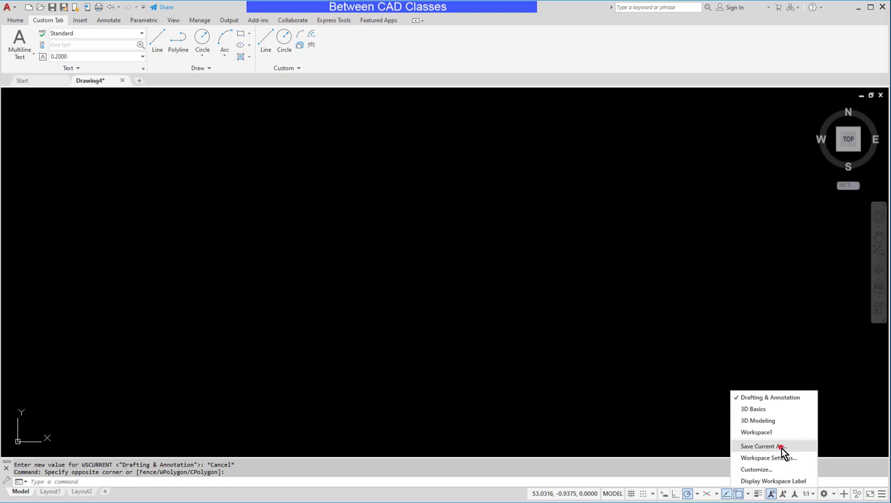
# Save the current arrangement as a workspace named 'Custom' and confirm it appears in the list
pyautogui.click(758, 446)
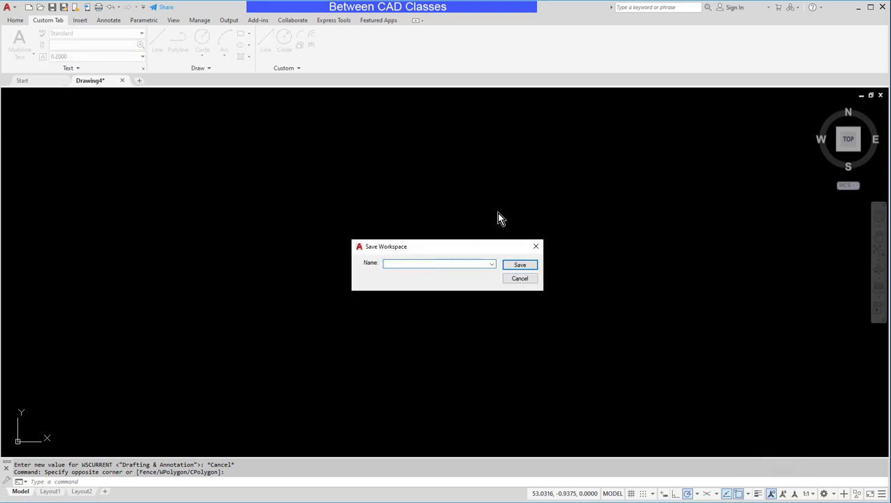
pyautogui.write('Custom')
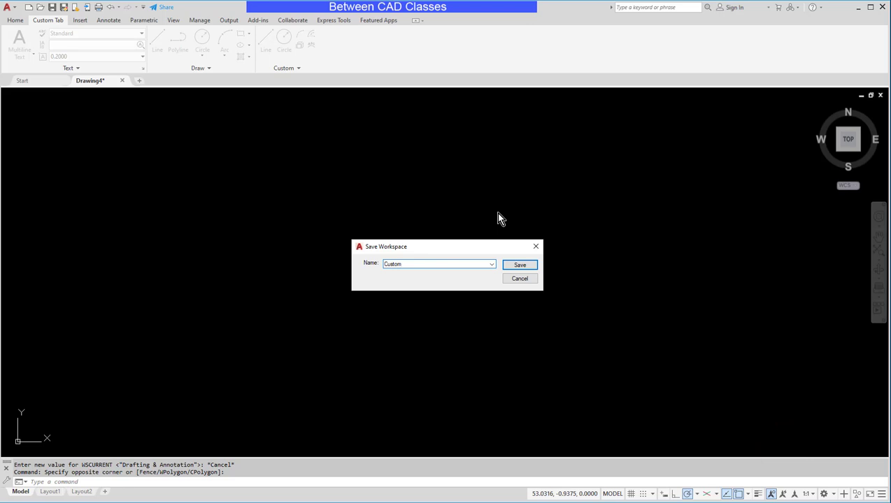
pyautogui.click(520, 266)
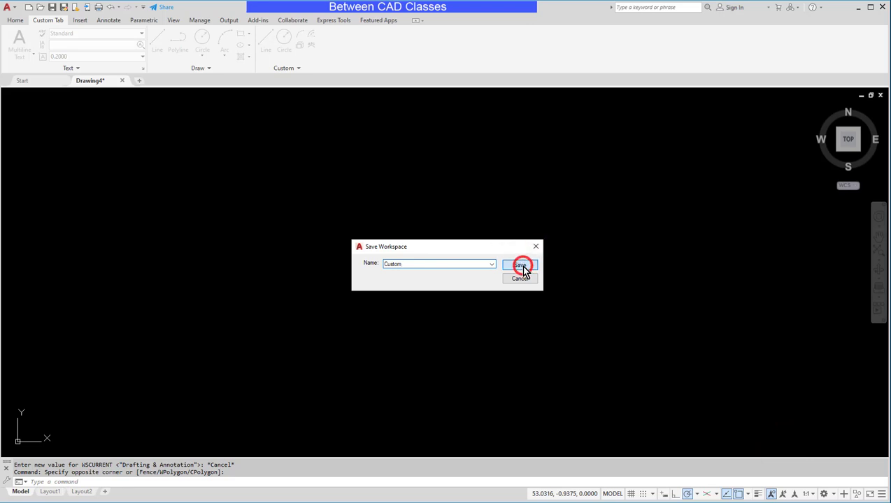
pyautogui.click(520, 266)
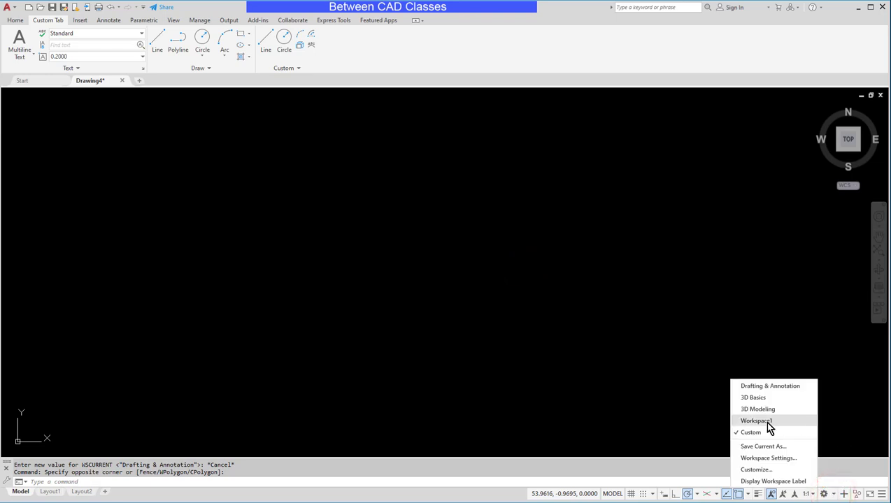
pyautogui.moveTo(783, 433)
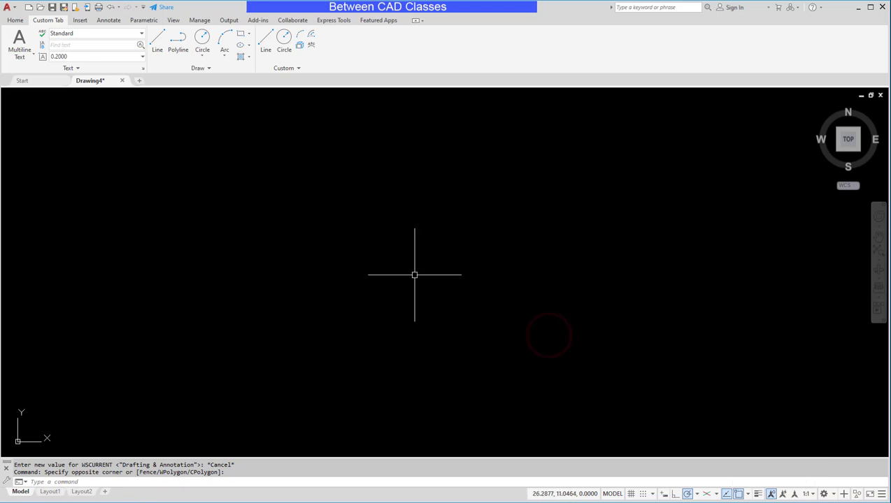
pyautogui.moveTo(465, 262)
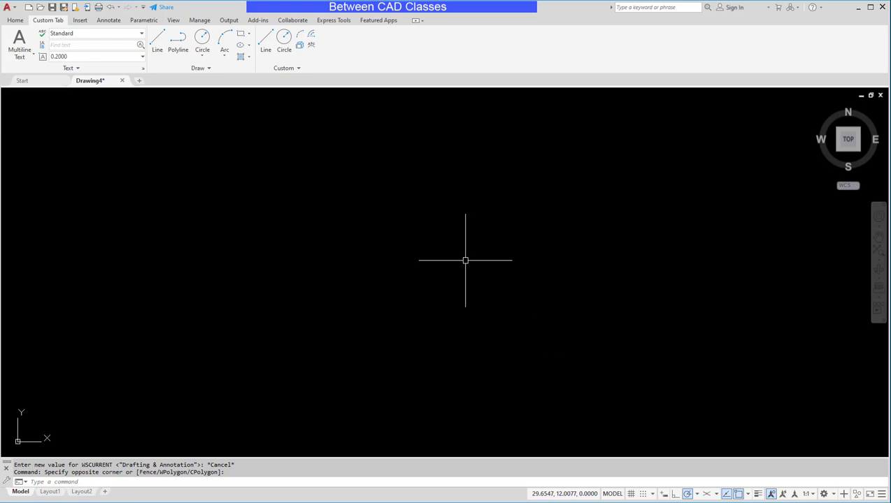
pyautogui.moveTo(189, 395)
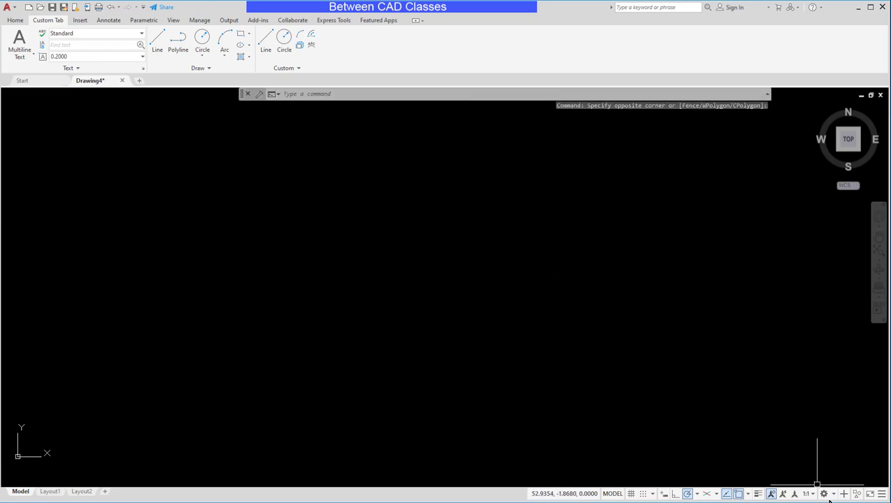
pyautogui.click(823, 493)
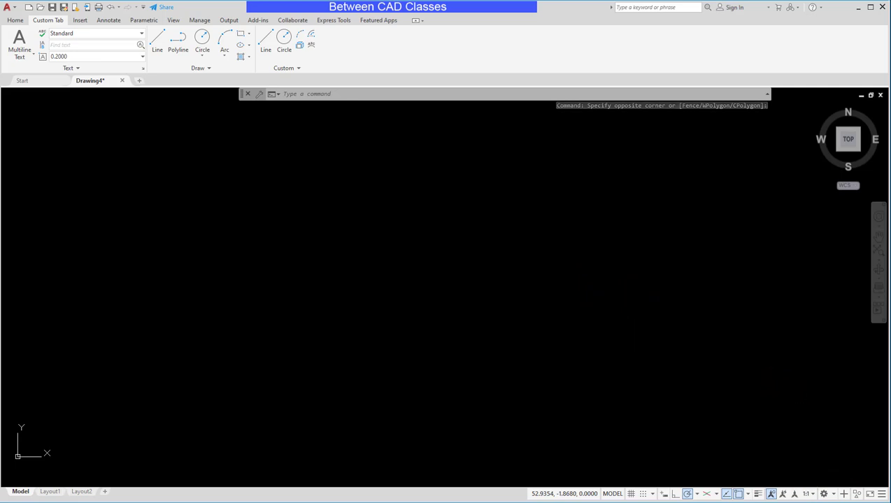
pyautogui.click(14, 19)
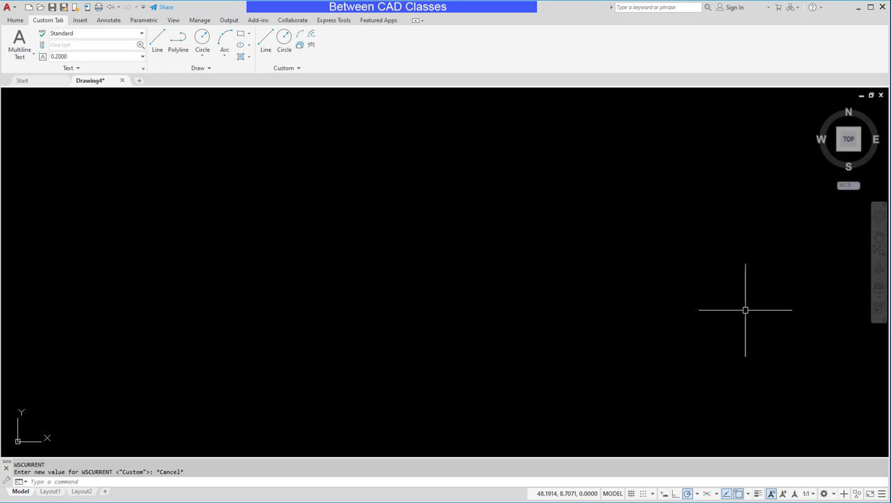
pyautogui.moveTo(800, 449)
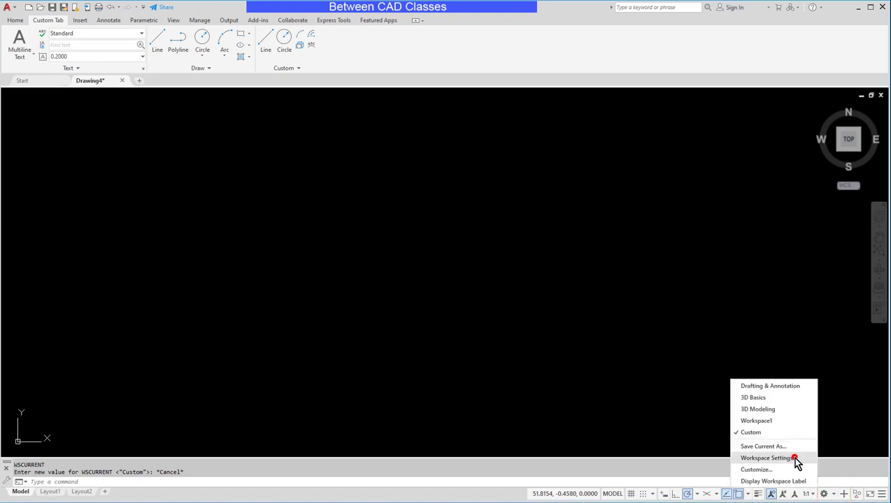
# Review Workspace Settings, keeping 'Do not save changes to workspace', and close it unchanged
pyautogui.click(765, 459)
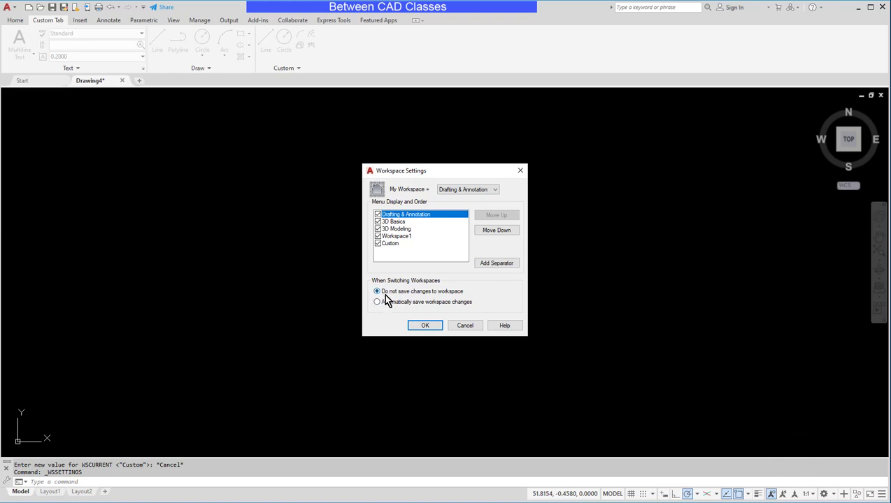
pyautogui.moveTo(419, 305)
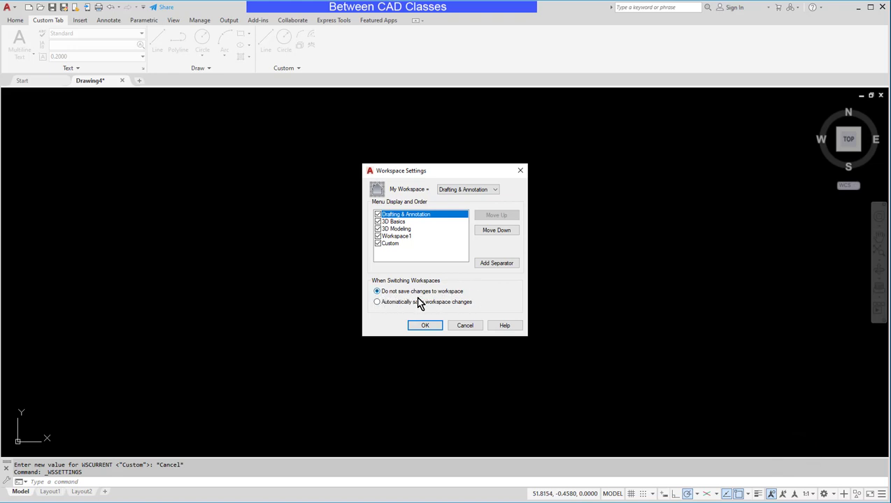
pyautogui.moveTo(468, 302)
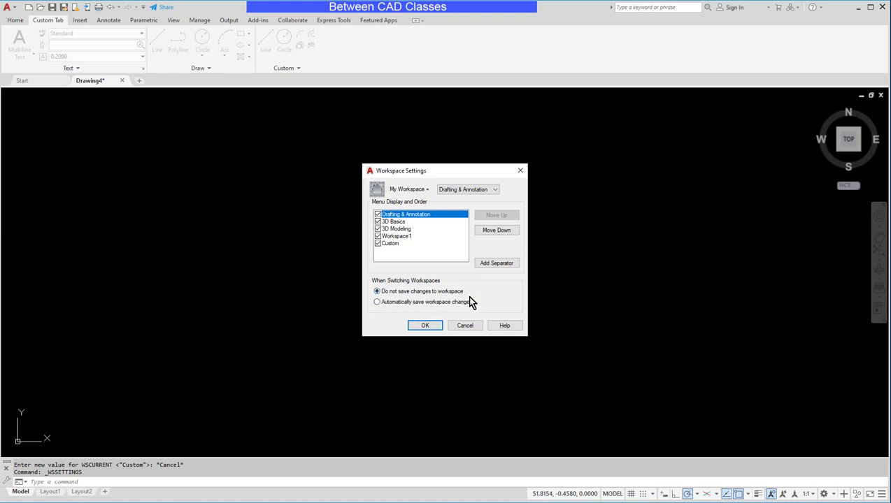
pyautogui.moveTo(467, 302)
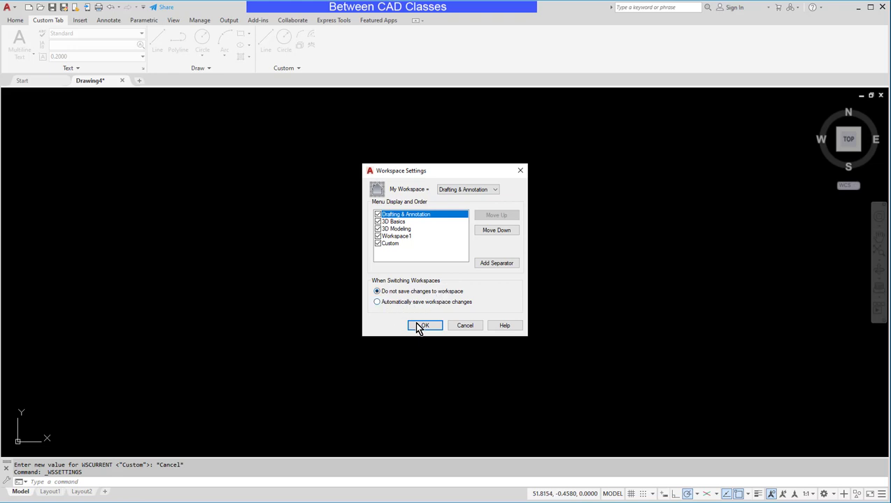
pyautogui.moveTo(403, 299)
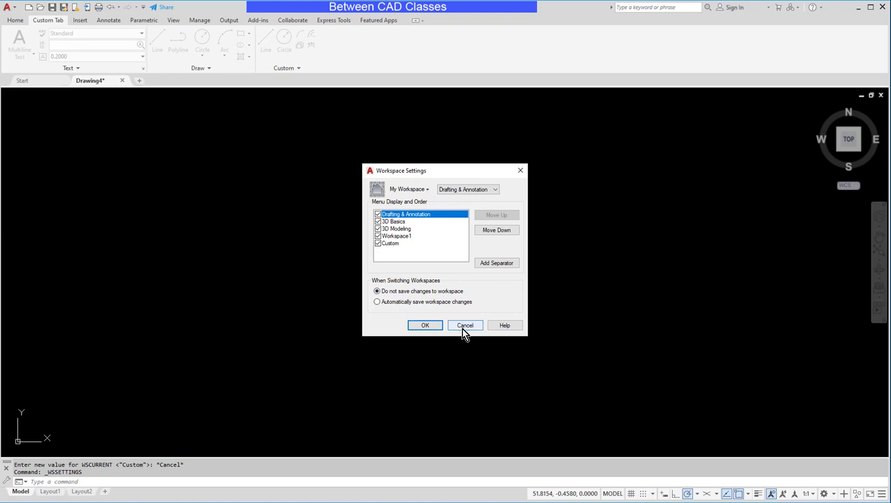
pyautogui.click(464, 324)
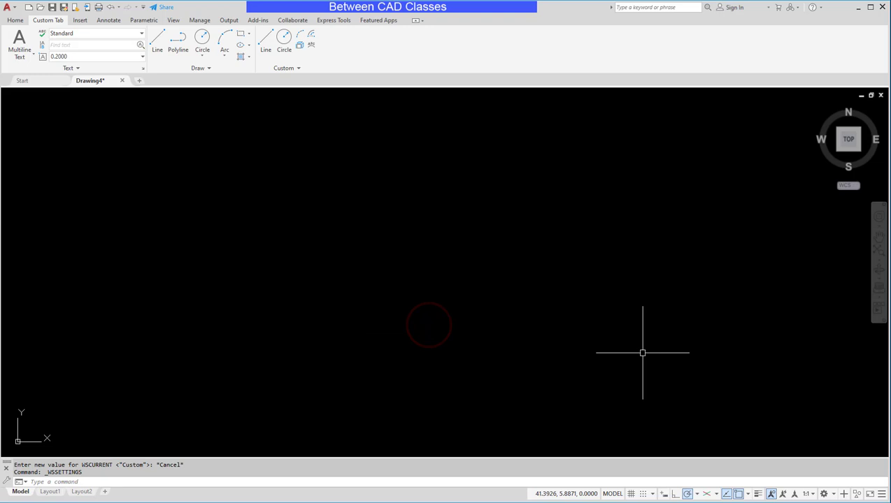
pyautogui.moveTo(824, 406)
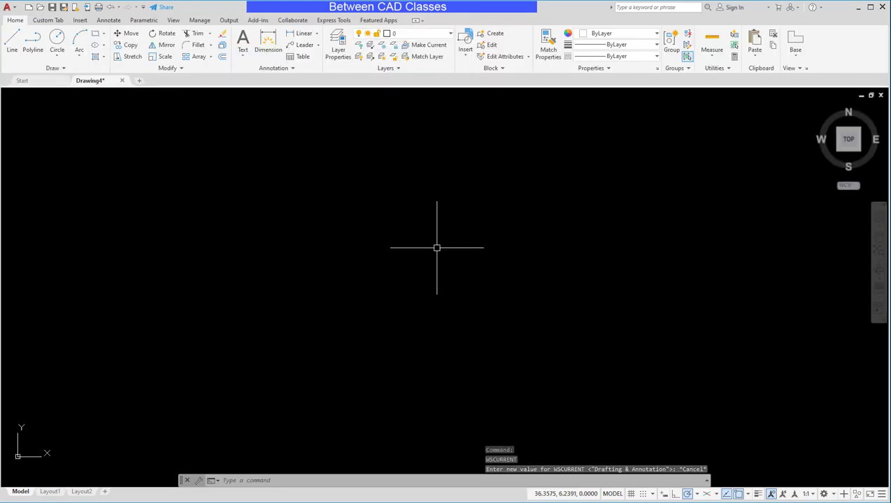
# Switch from Drafting & Annotation back to the Custom workspace via the gear menu
pyautogui.click(828, 492)
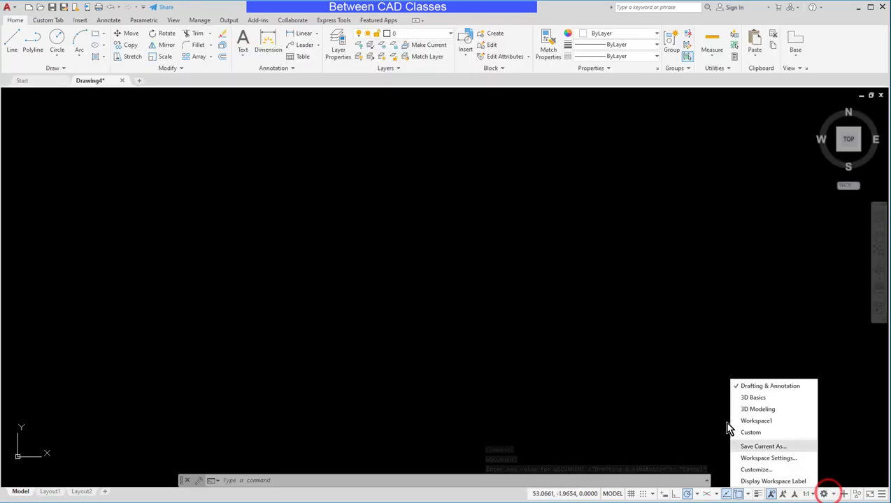
pyautogui.moveTo(750, 432)
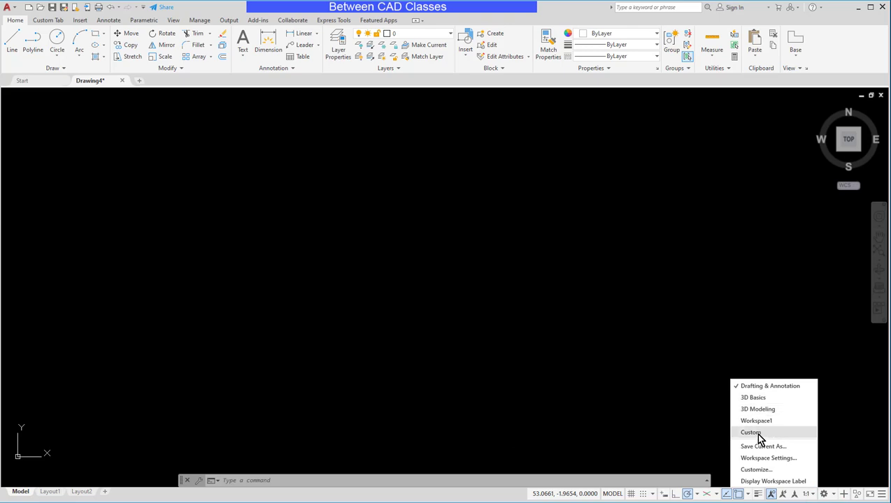
pyautogui.click(749, 432)
pyautogui.write('CUI')
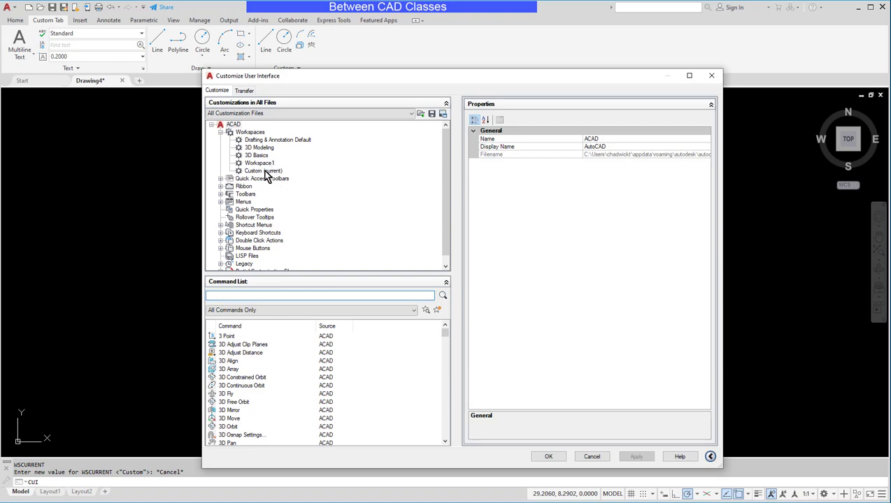
# Remove Custom Tab from the Drafting & Annotation workspace's Ribbon Tabs in CUI and apply with OK
pyautogui.click(277, 140)
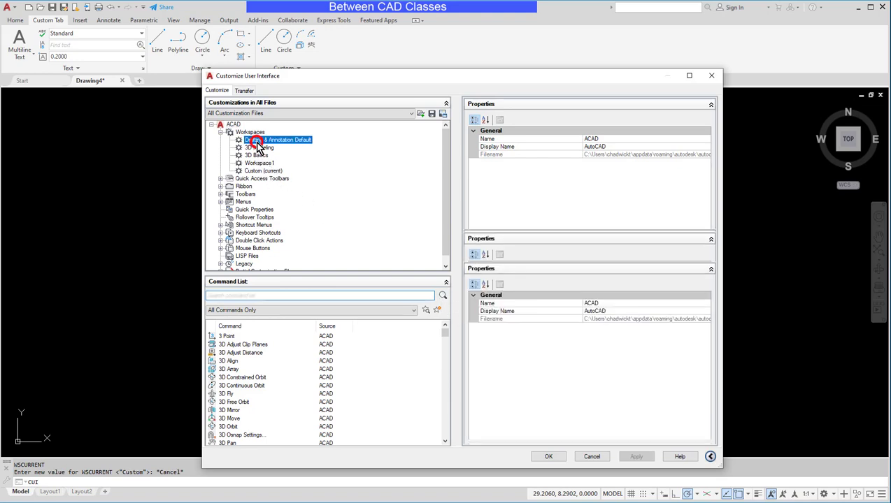
pyautogui.click(275, 139)
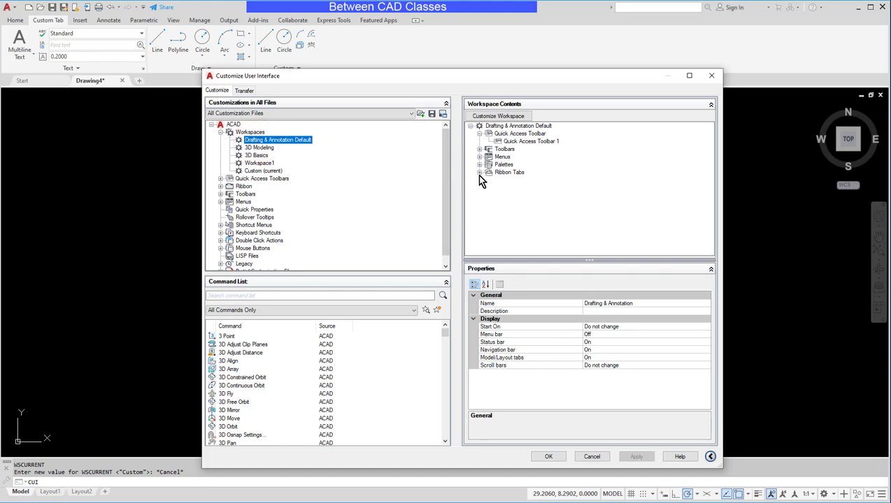
pyautogui.click(490, 172)
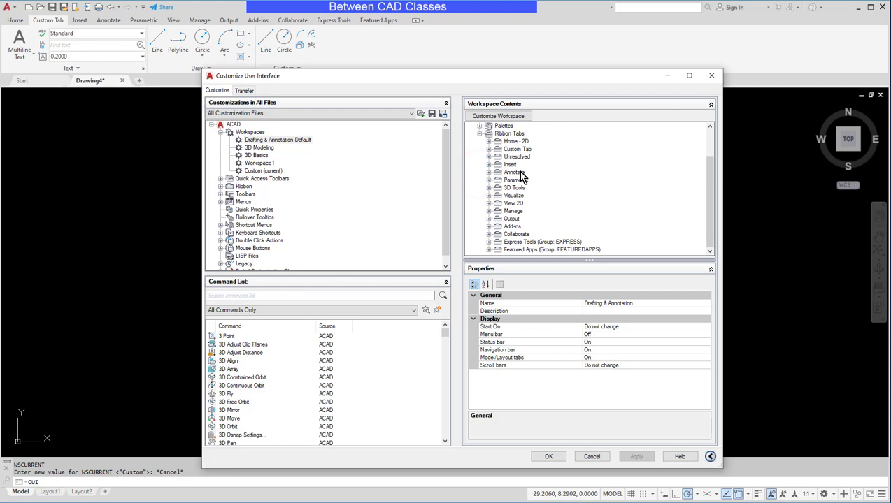
pyautogui.rightClick(517, 148)
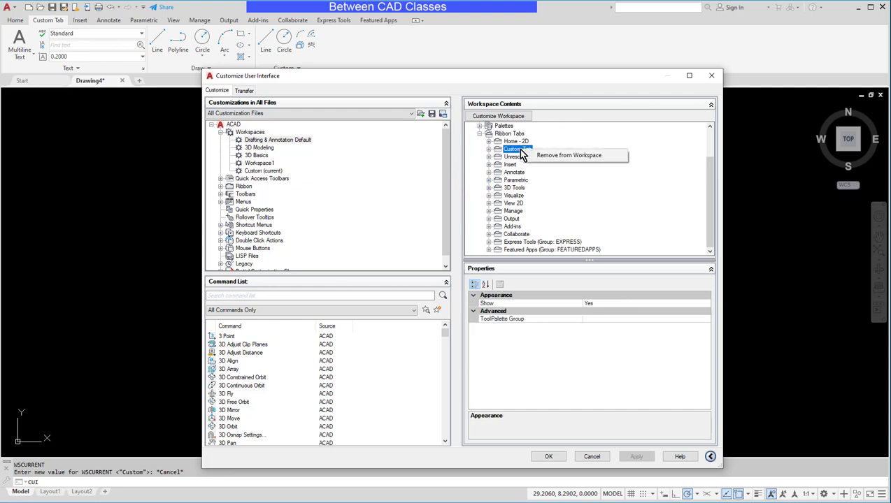
pyautogui.click(568, 155)
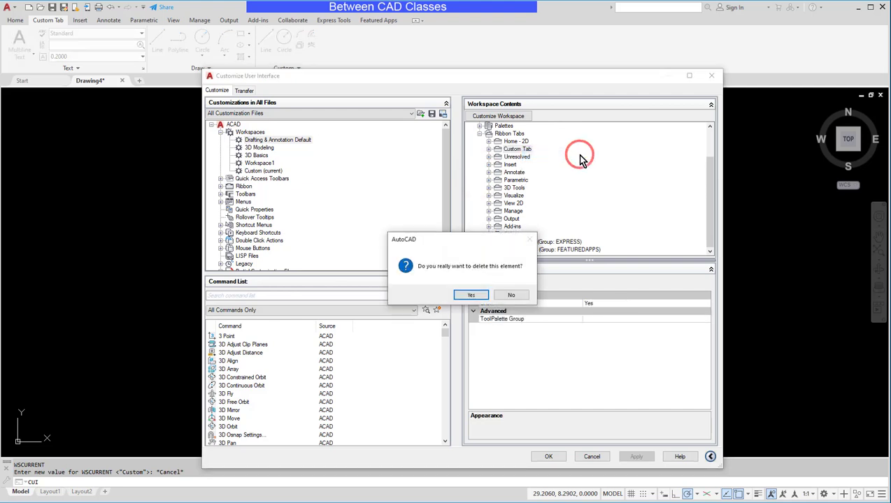
pyautogui.click(469, 294)
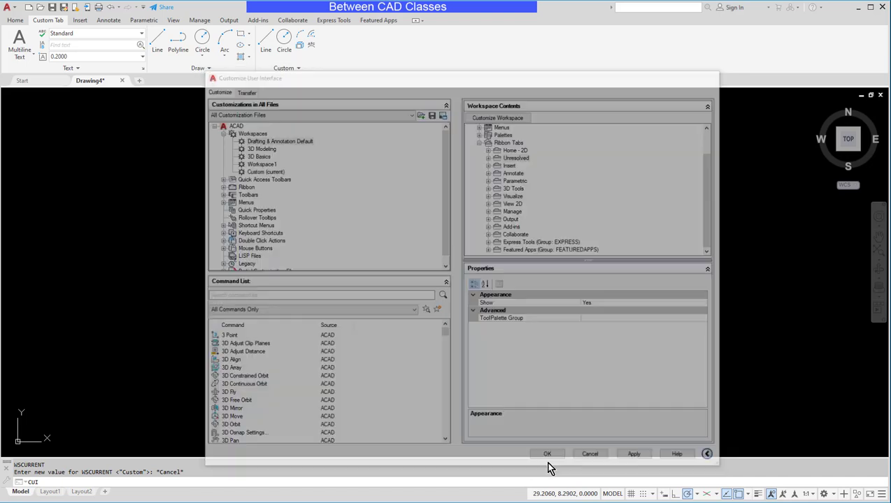
pyautogui.click(548, 453)
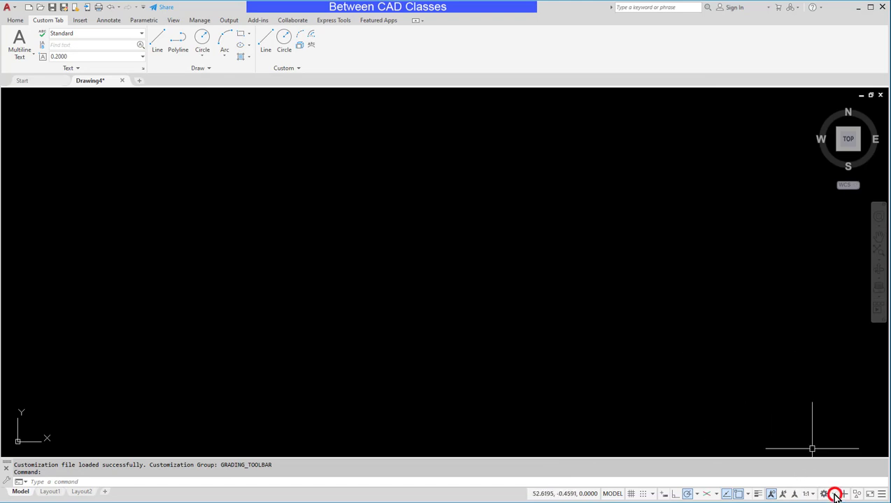
pyautogui.click(836, 494)
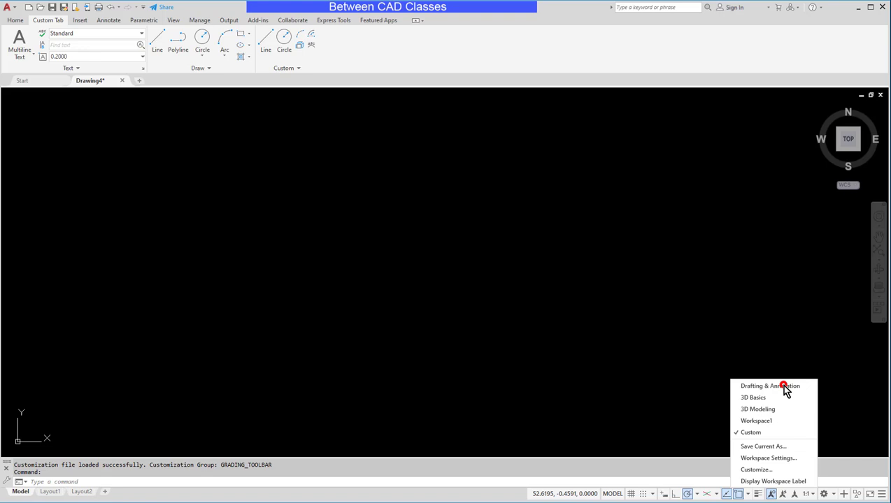
pyautogui.click(769, 386)
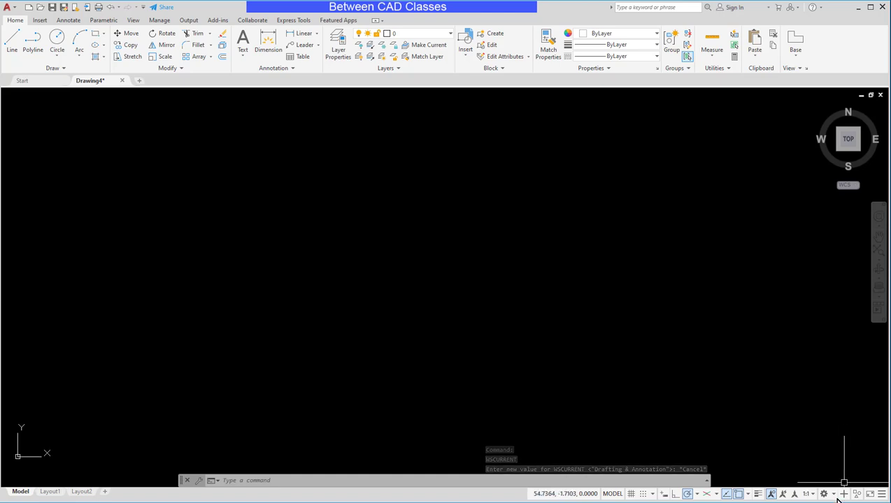
pyautogui.click(823, 493)
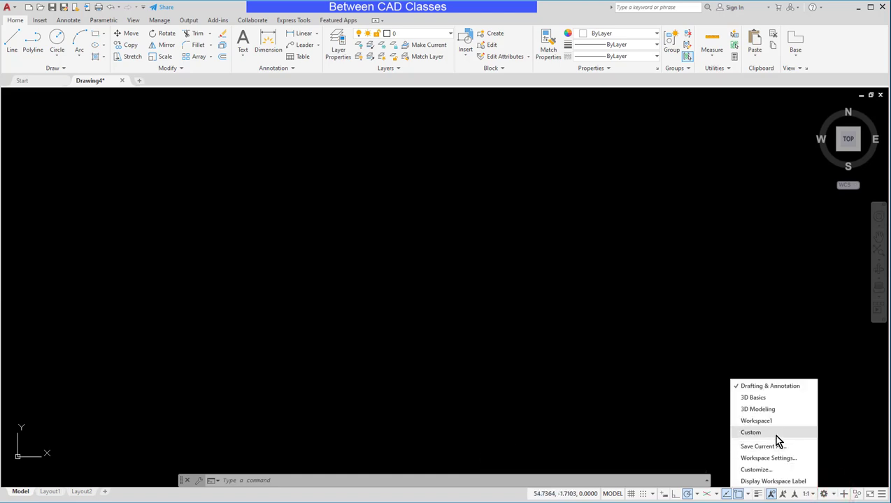
pyautogui.click(750, 432)
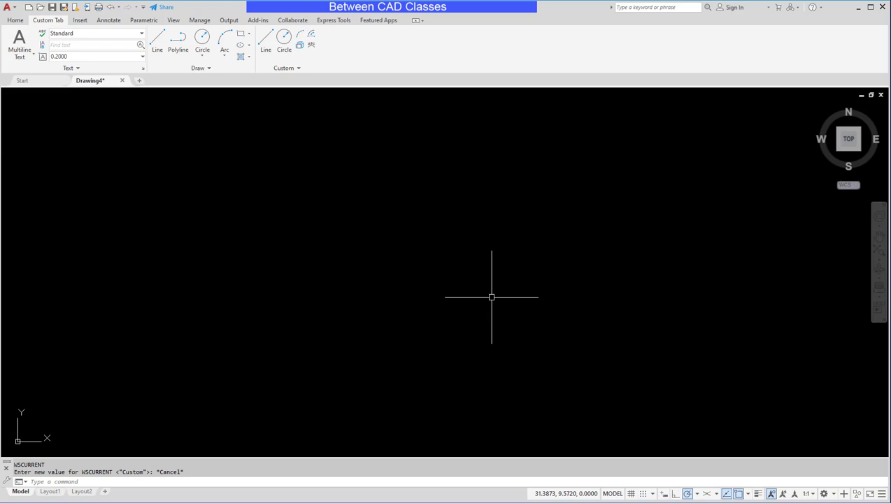
pyautogui.moveTo(823, 454)
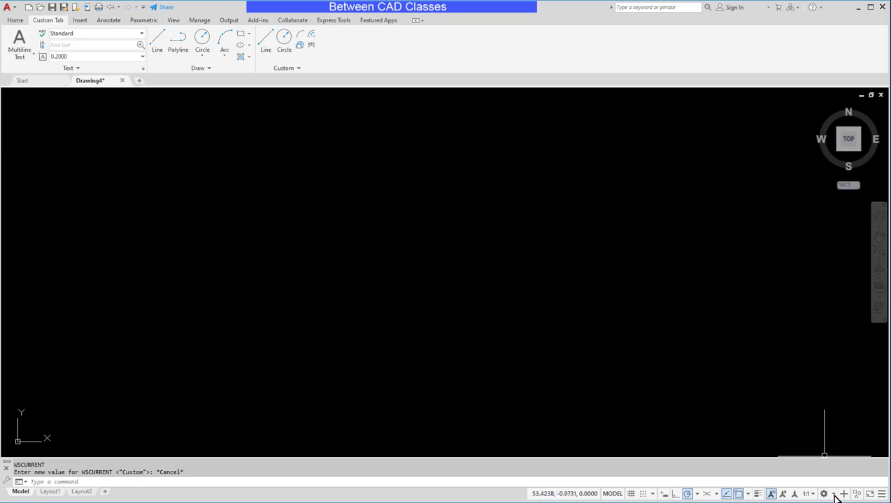
pyautogui.click(823, 494)
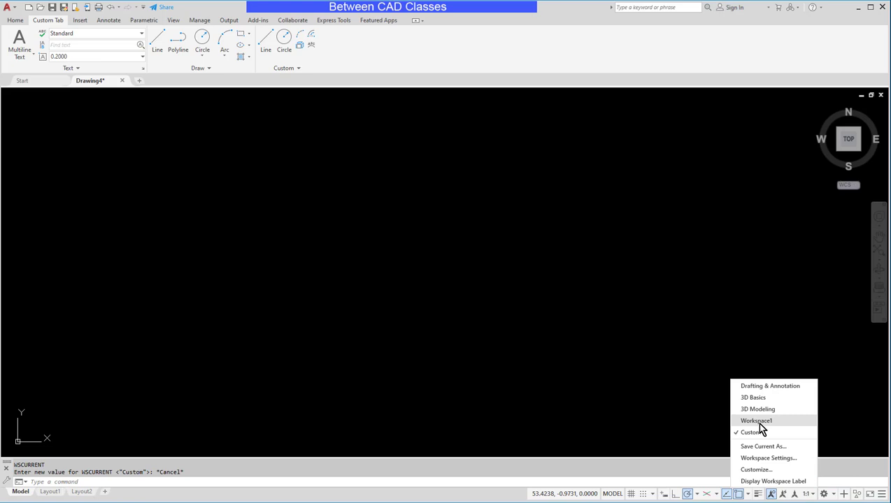
pyautogui.moveTo(775, 469)
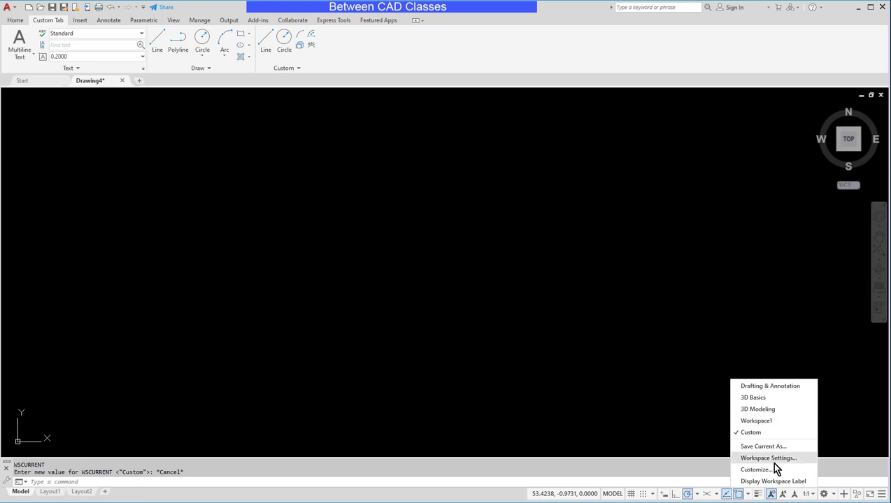
pyautogui.click(755, 470)
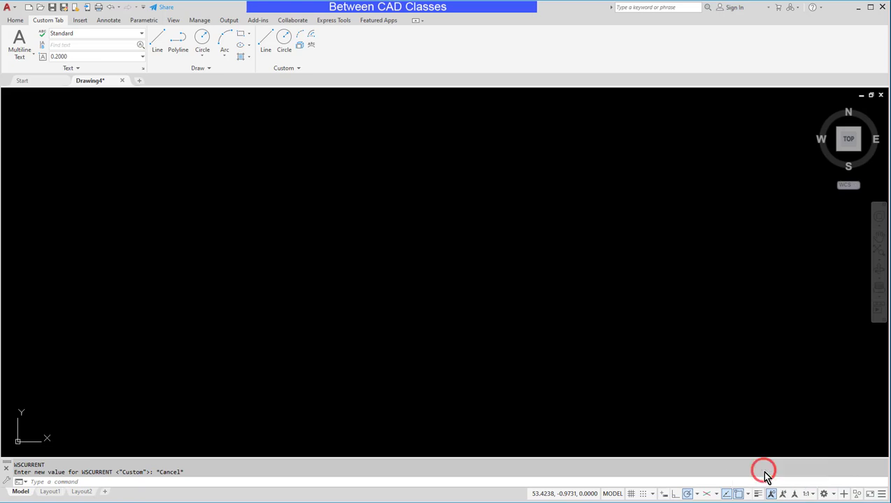
# Delete Workspace1 from the Workspaces tree in CUI, confirm Yes, and apply with OK
pyautogui.write('_CUI')
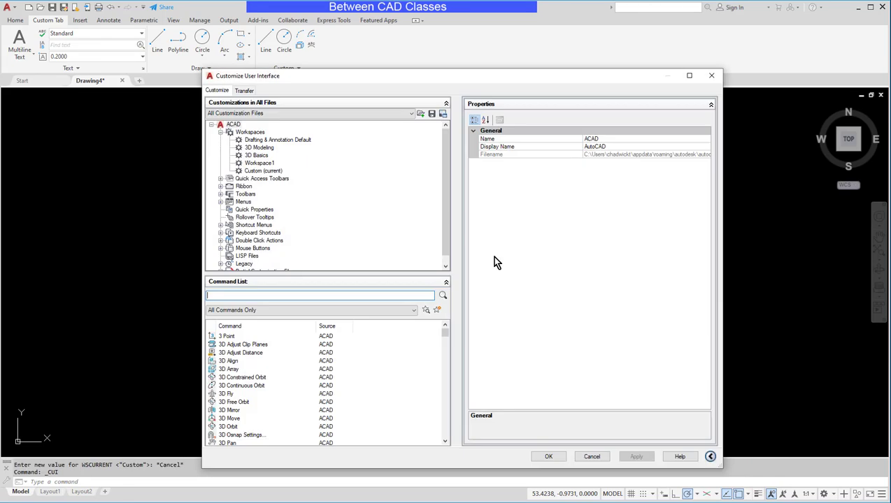
pyautogui.click(260, 162)
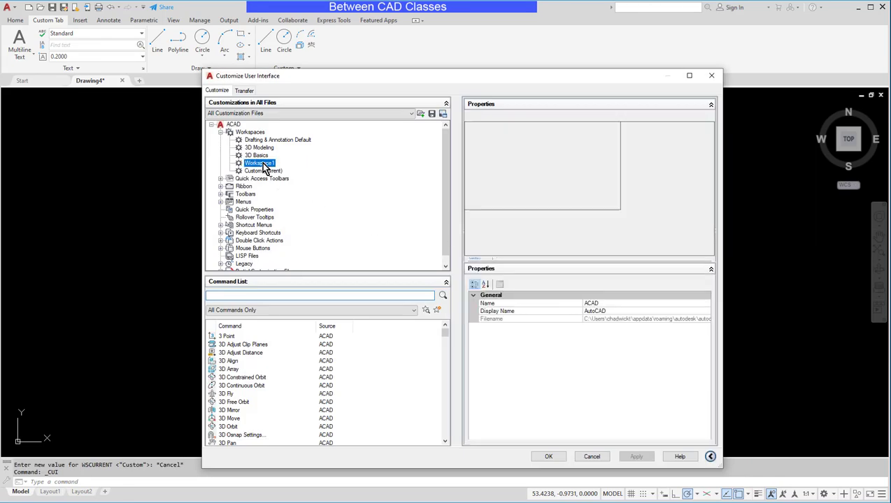
pyautogui.rightClick(260, 163)
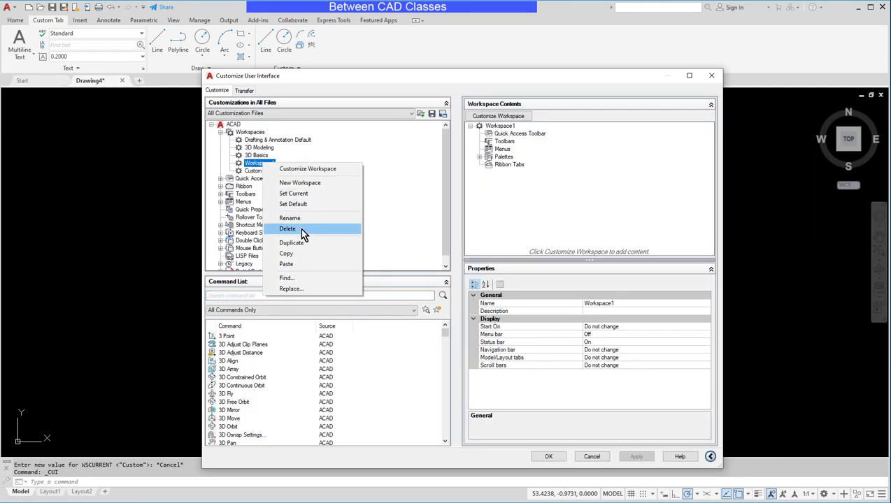
pyautogui.click(288, 229)
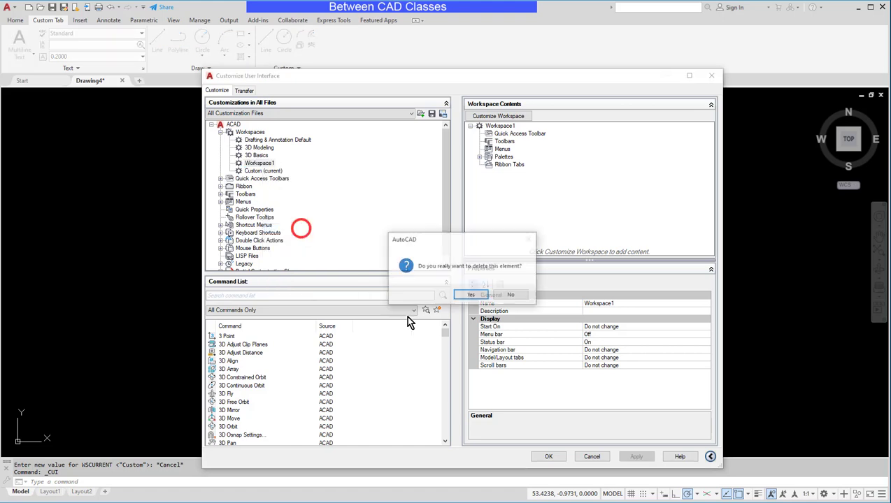
pyautogui.click(470, 293)
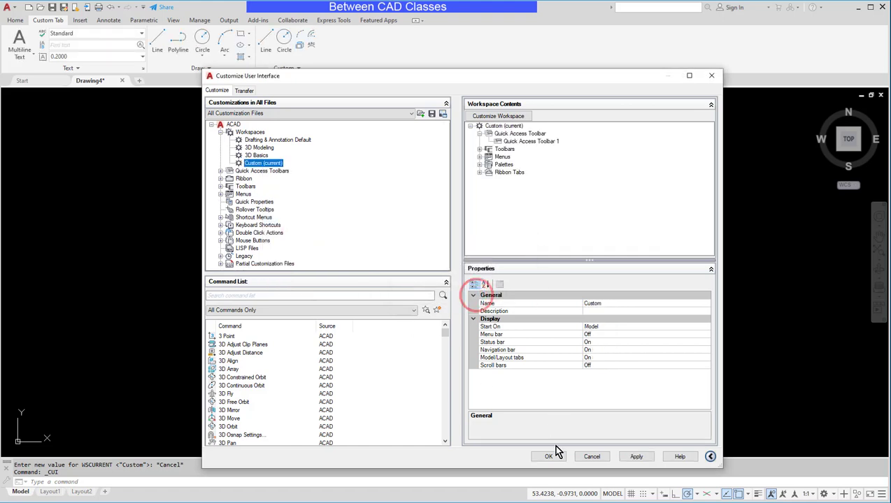
pyautogui.click(548, 456)
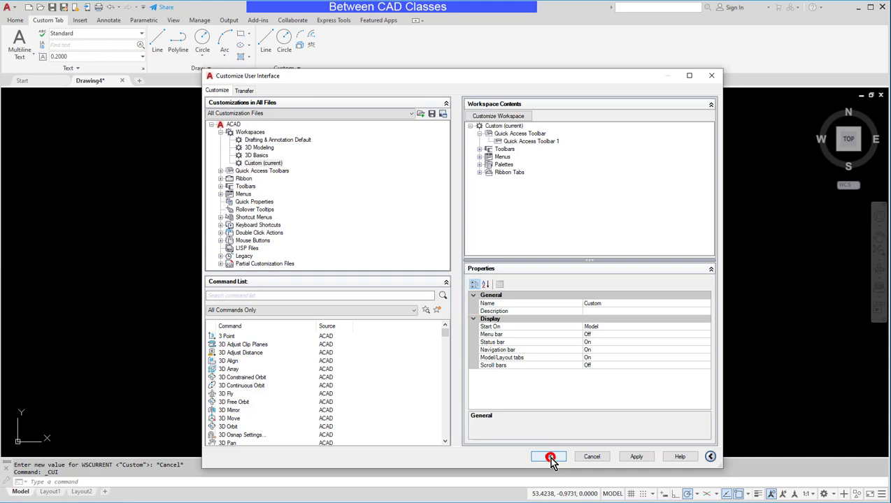
pyautogui.click(550, 456)
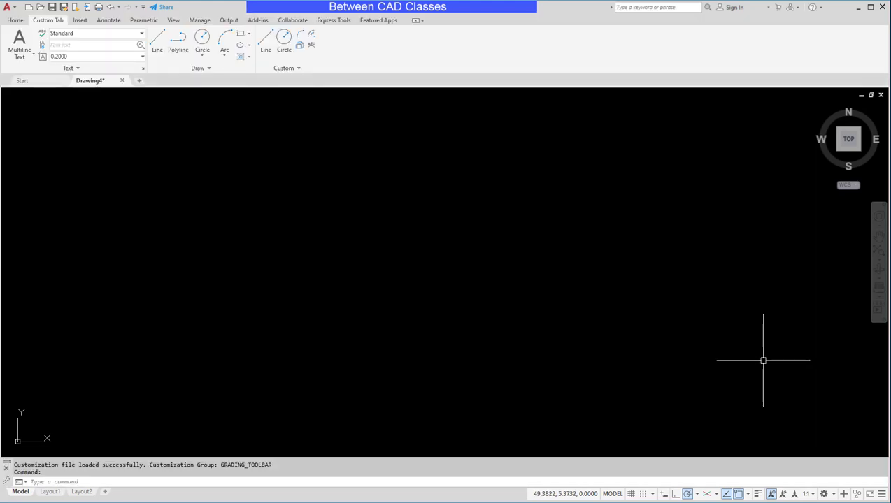
# In CUI, browse the Workspaces group and preview the Dimension toolbar in the Toolbars list
pyautogui.write('cui')
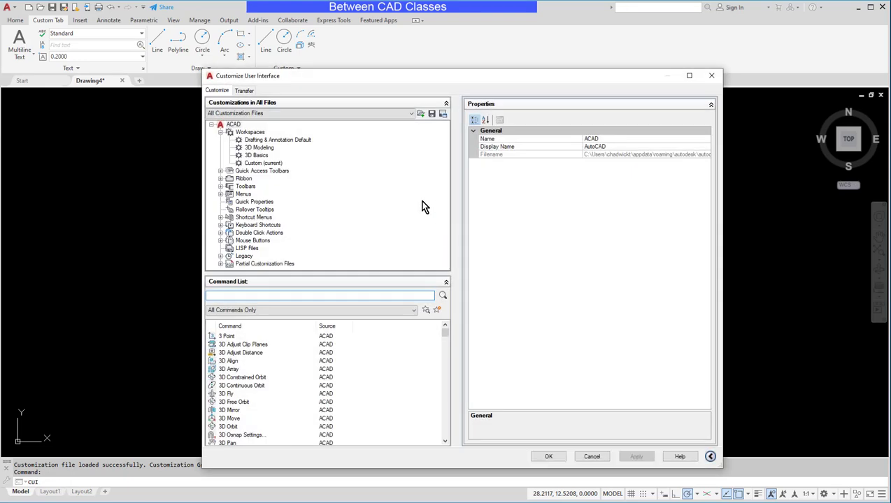
pyautogui.moveTo(420, 156)
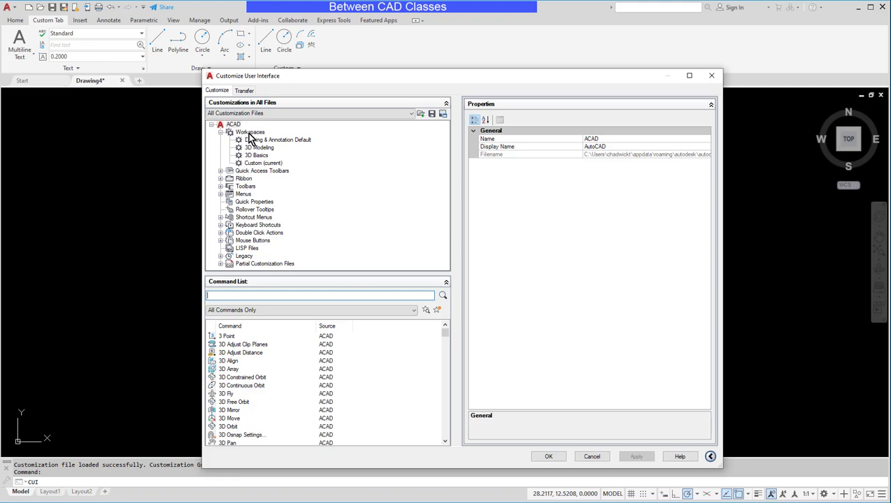
pyautogui.click(249, 131)
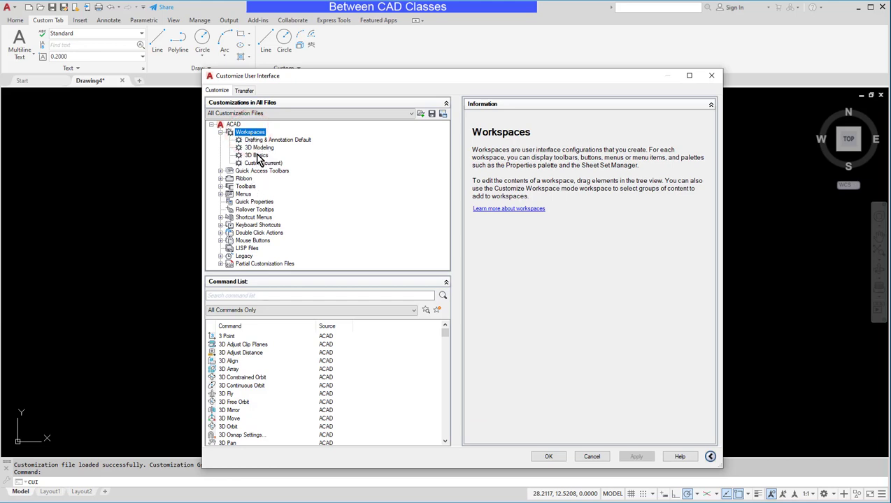
pyautogui.moveTo(249, 190)
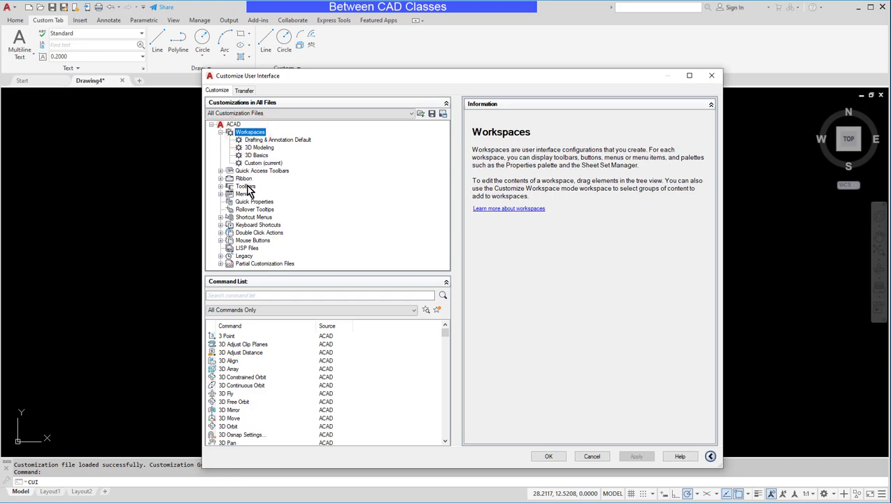
pyautogui.click(221, 188)
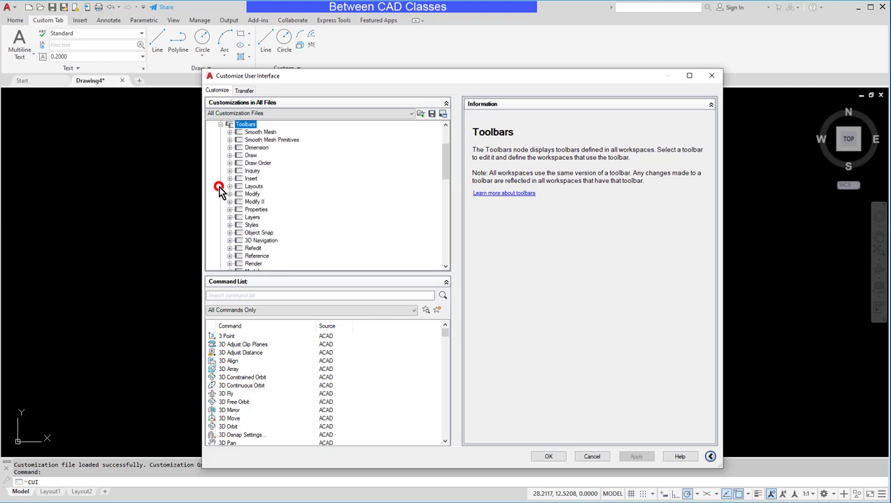
pyautogui.click(257, 148)
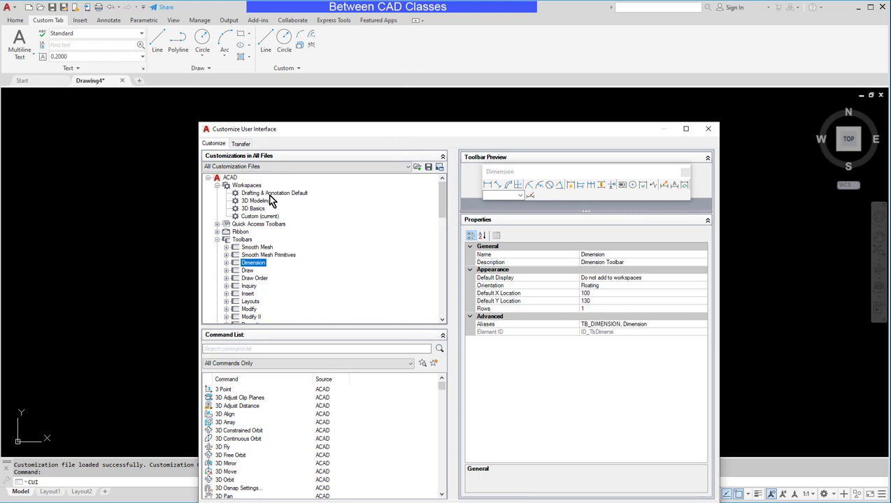
pyautogui.moveTo(266, 215)
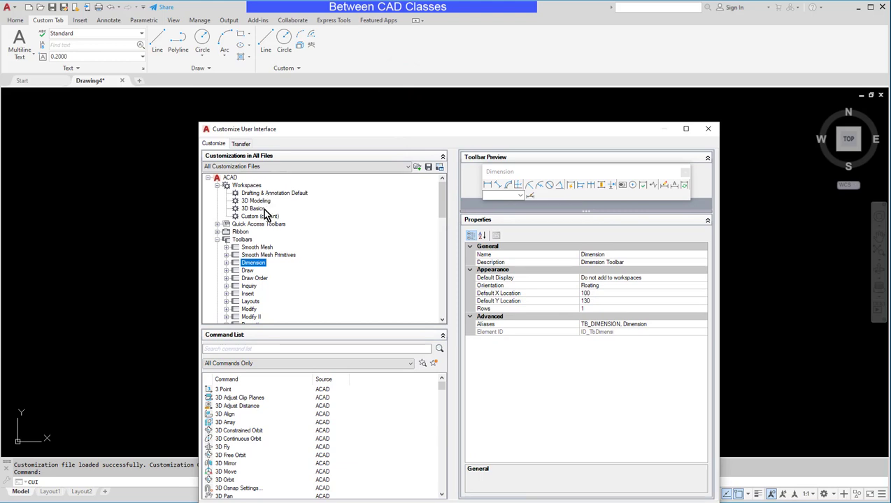
# Tick the Grading and Dimension toolbars into the Custom workspace's contents and apply
pyautogui.click(260, 215)
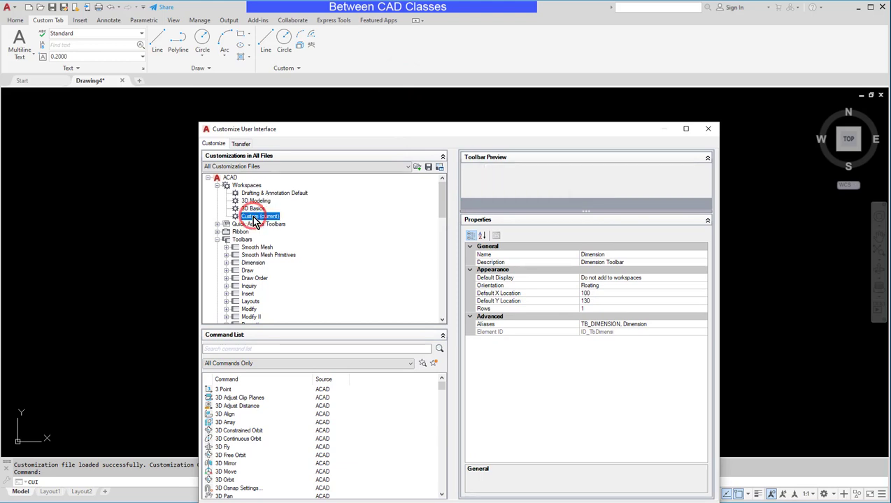
pyautogui.click(260, 215)
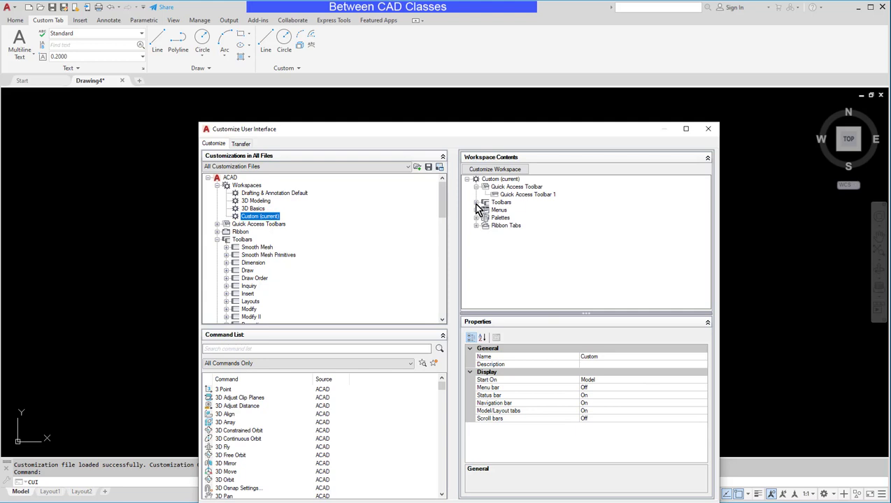
pyautogui.click(476, 202)
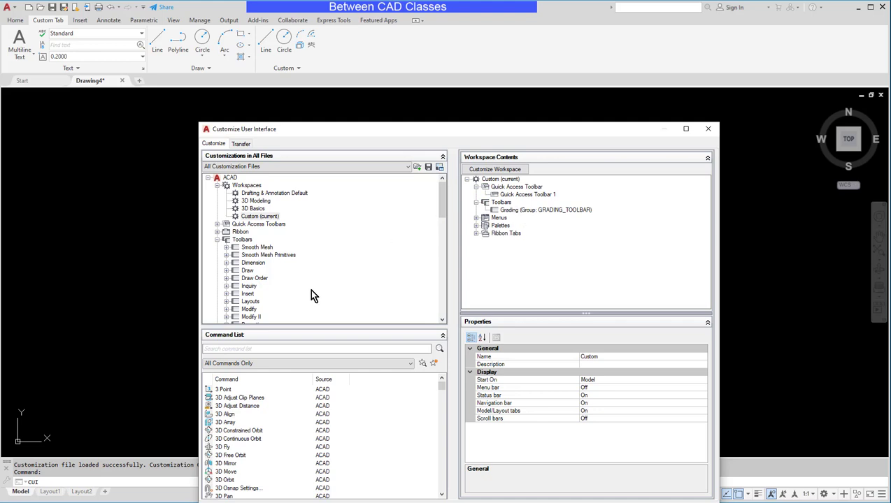
pyautogui.moveTo(301, 250)
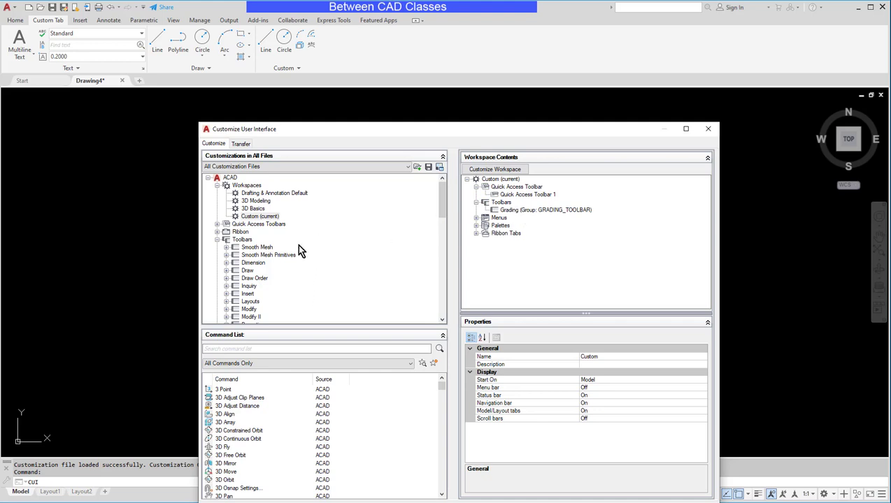
pyautogui.moveTo(265, 289)
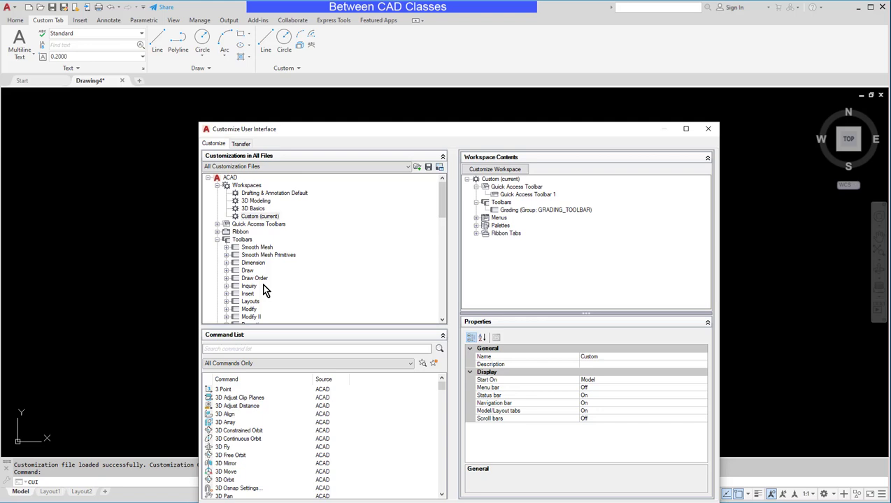
pyautogui.scroll(-3)
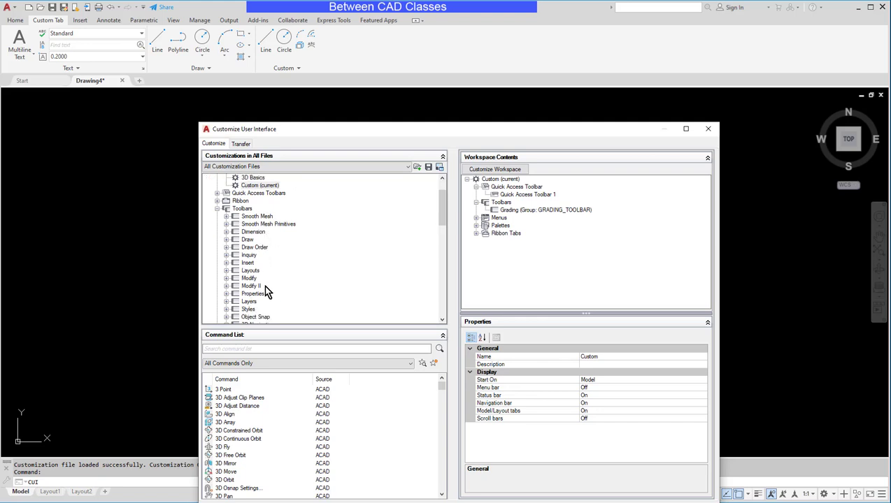
pyautogui.click(253, 232)
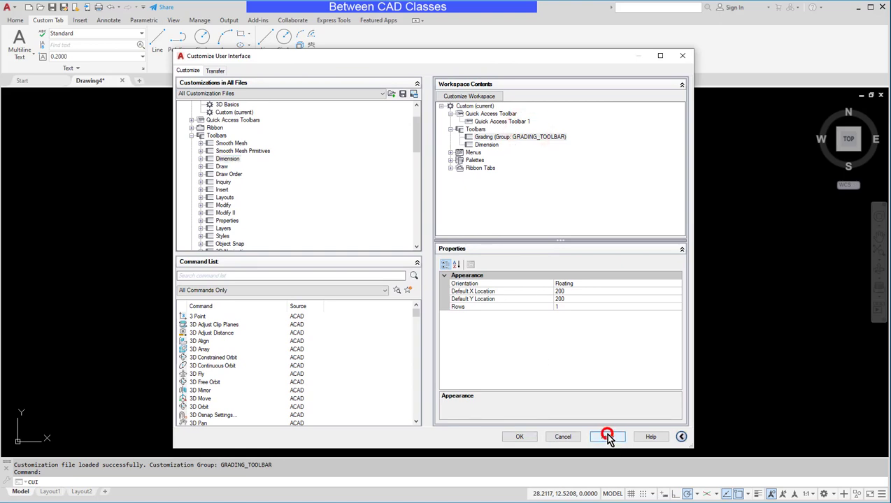
pyautogui.click(607, 437)
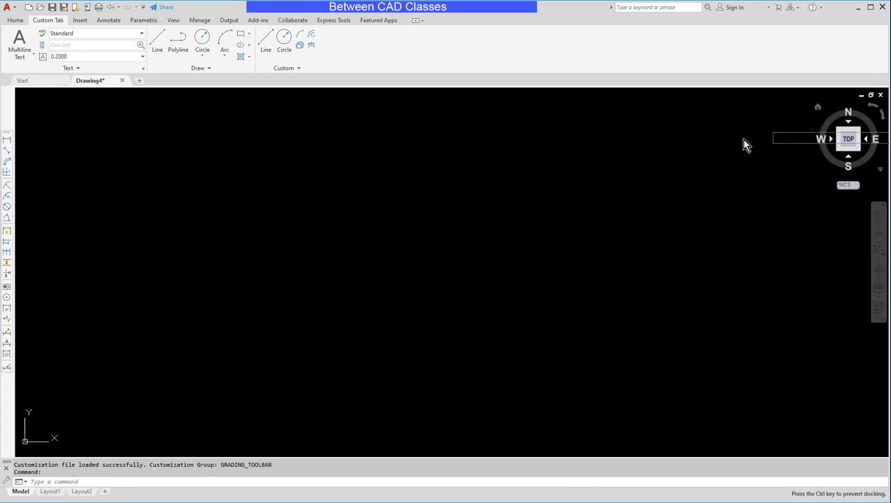
pyautogui.moveTo(474, 86)
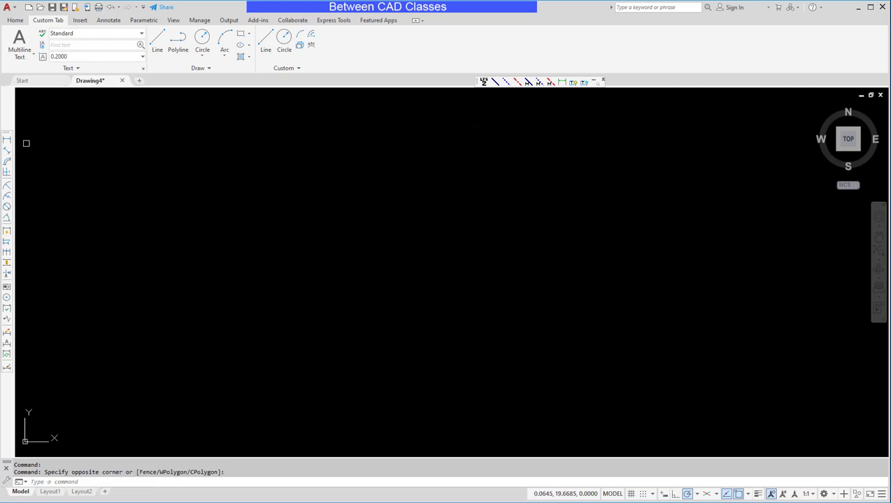
pyautogui.moveTo(831, 493)
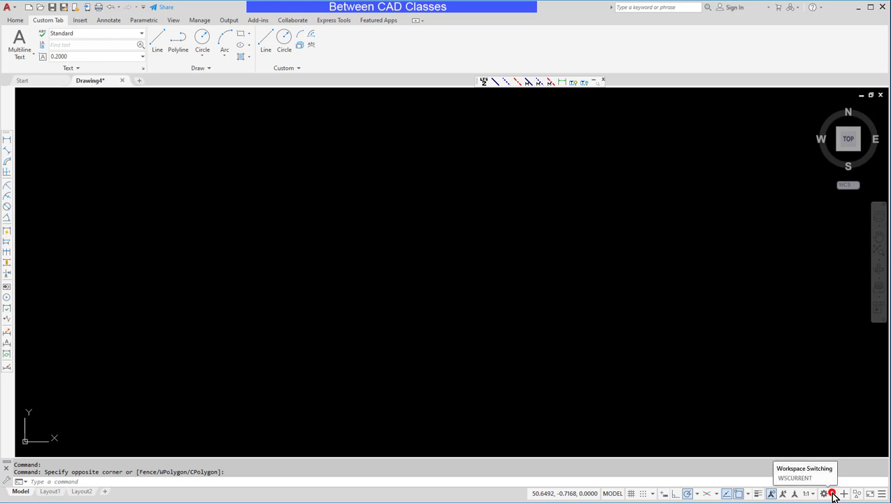
# Switch to Drafting & Annotation and back to Custom to see the docked toolbars are not kept
pyautogui.click(824, 494)
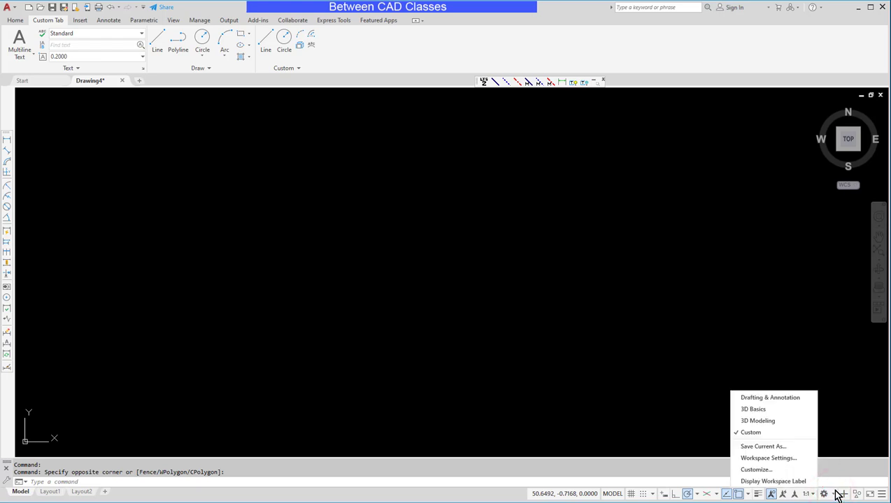
pyautogui.moveTo(774, 398)
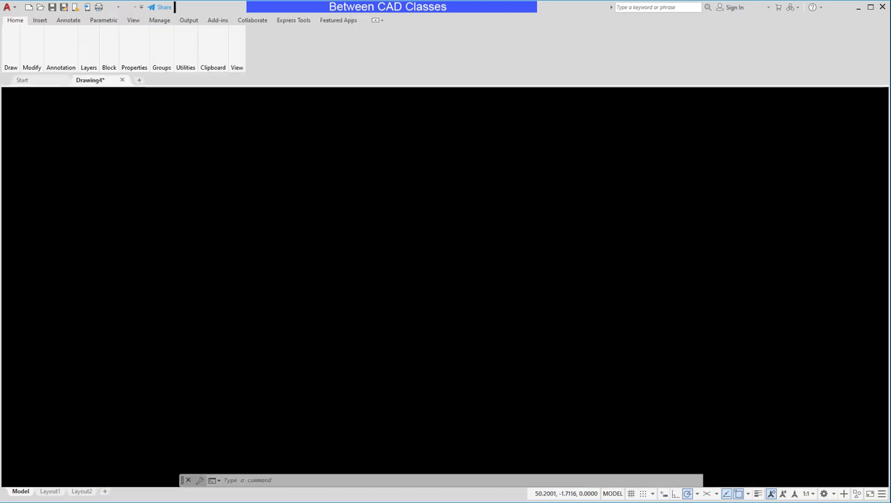
pyautogui.click(839, 494)
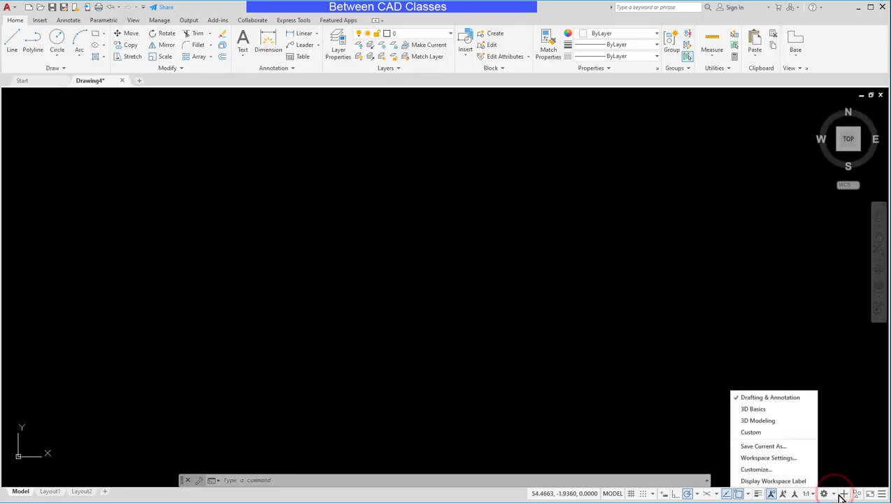
pyautogui.click(837, 494)
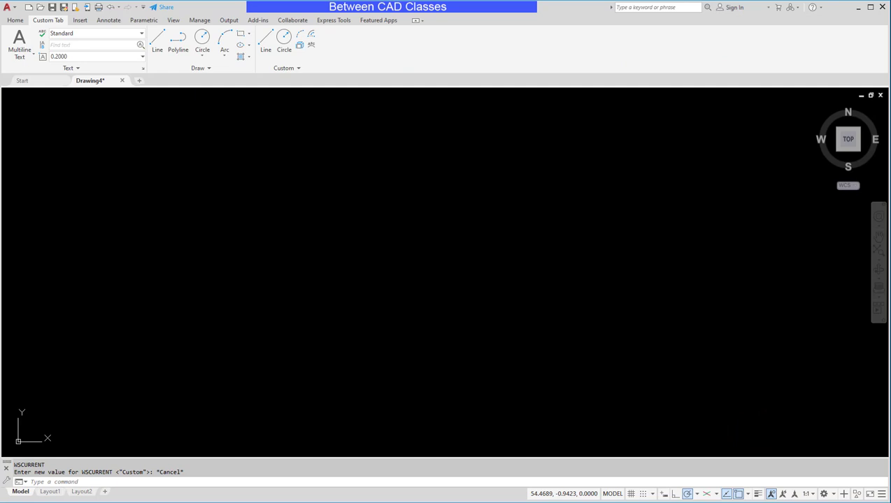
pyautogui.moveTo(376, 100)
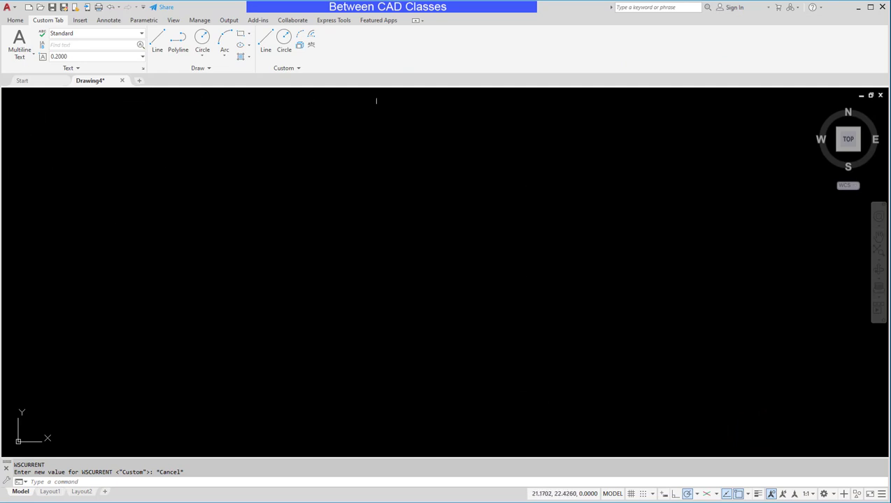
pyautogui.moveTo(236, 237)
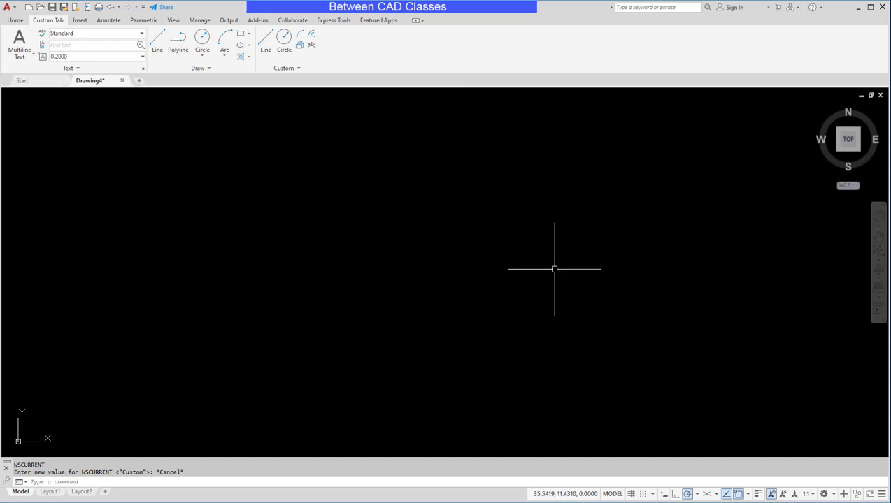
# Set Workspace Settings to 'Automatically save workspace changes' and confirm with OK
pyautogui.click(832, 494)
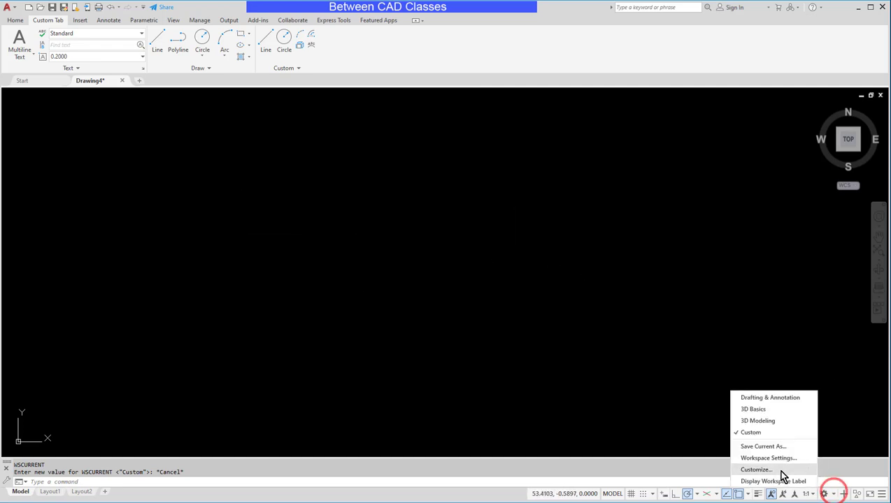
pyautogui.click(768, 458)
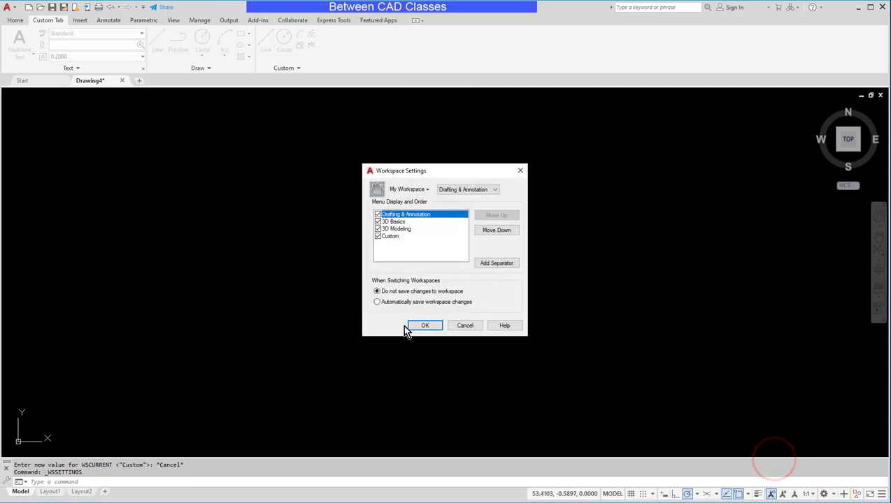
pyautogui.click(378, 302)
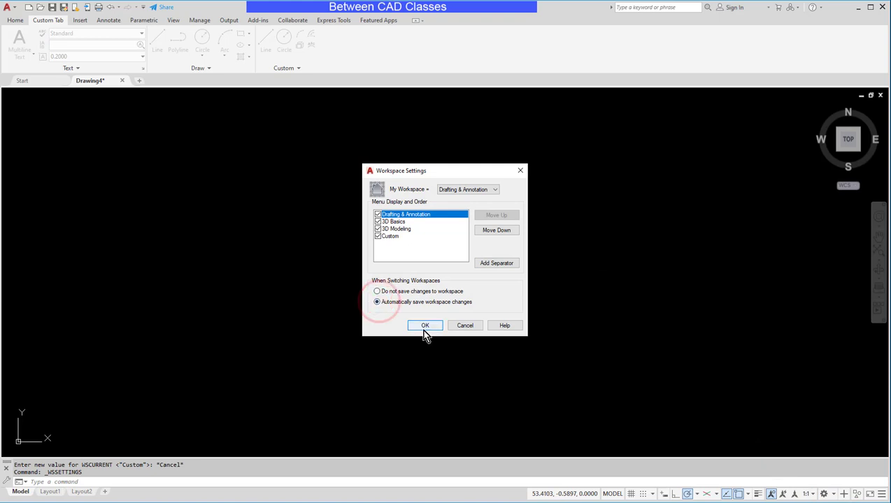
pyautogui.click(425, 325)
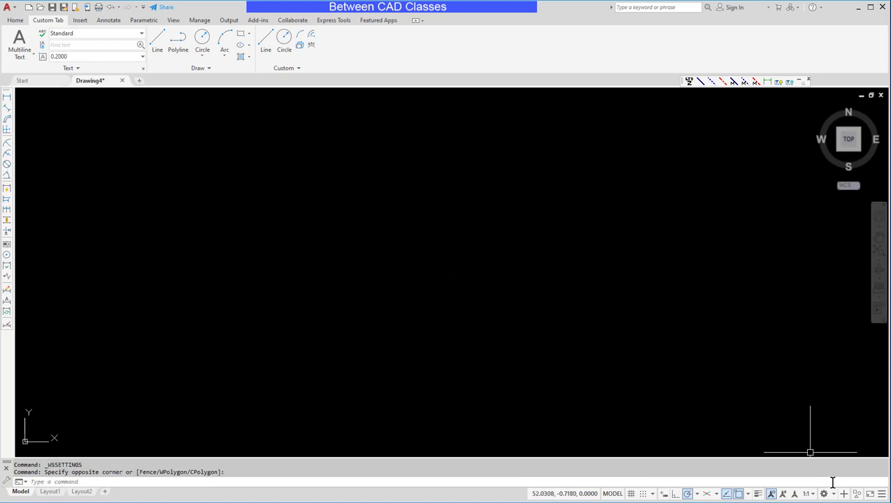
# Switch to Drafting & Annotation and back to Custom, checking the docked toolbars survive
pyautogui.click(824, 493)
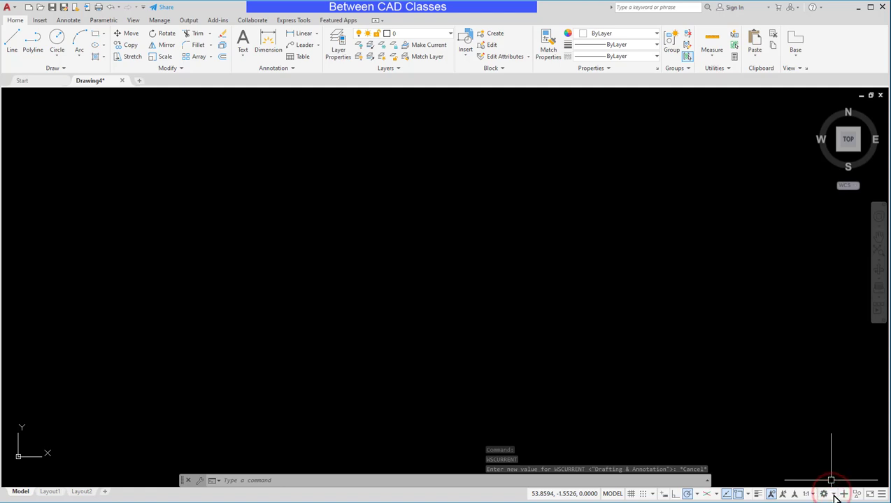
pyautogui.click(823, 494)
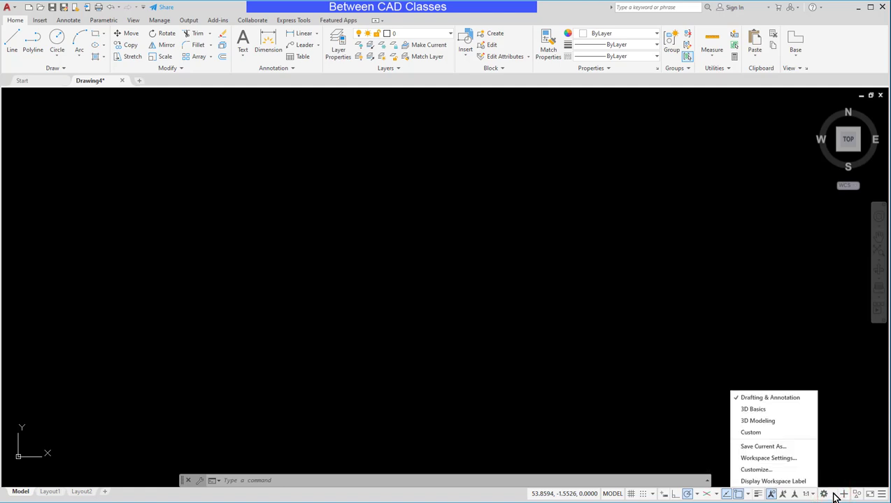
pyautogui.moveTo(766, 437)
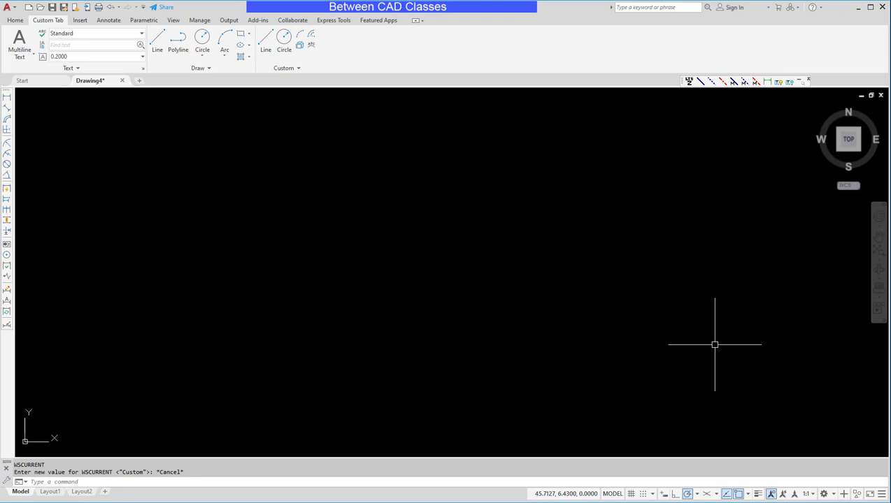
pyautogui.moveTo(711, 334)
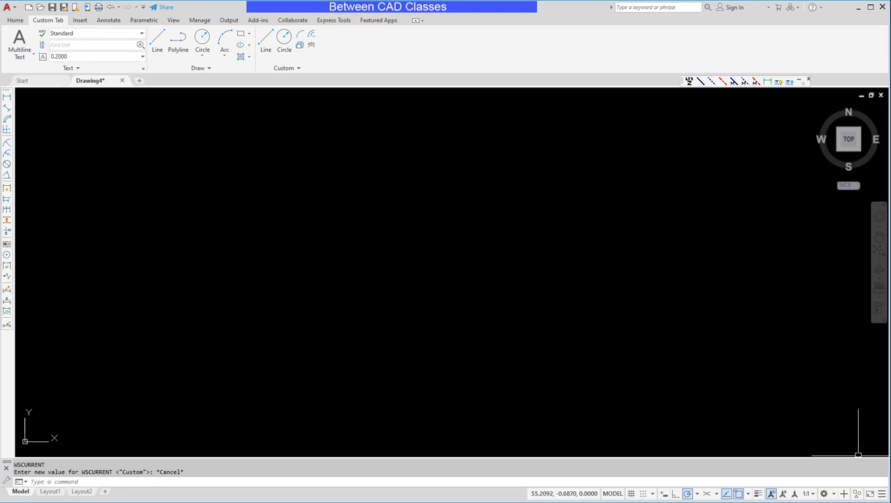
# In Workspace Settings choose 'Do not save changes to workspace' and confirm, leaving the Custom workspace intact
pyautogui.click(824, 494)
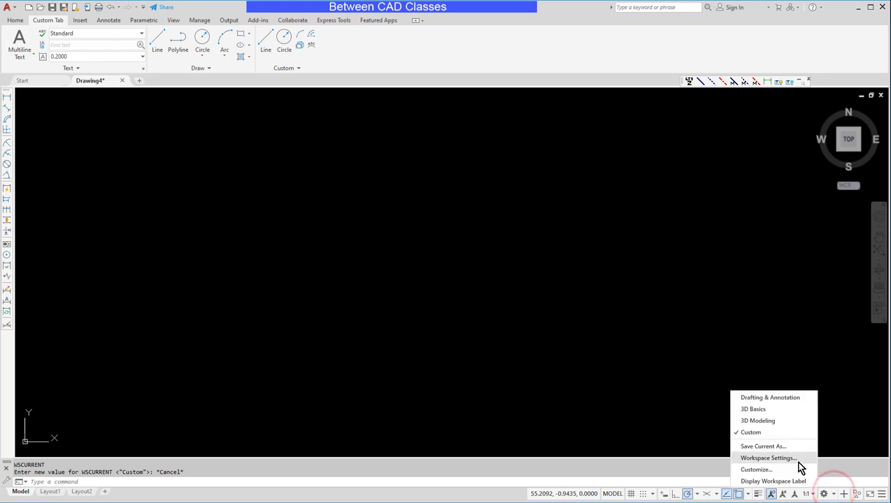
pyautogui.click(767, 459)
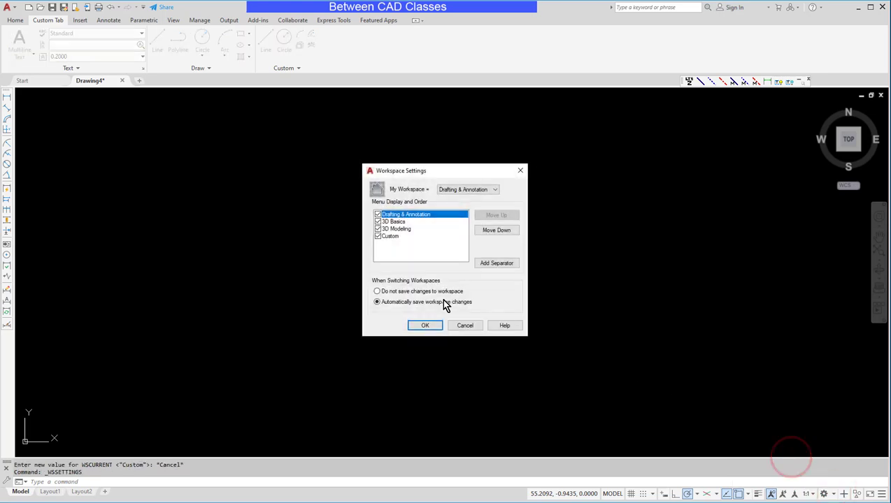
pyautogui.click(378, 292)
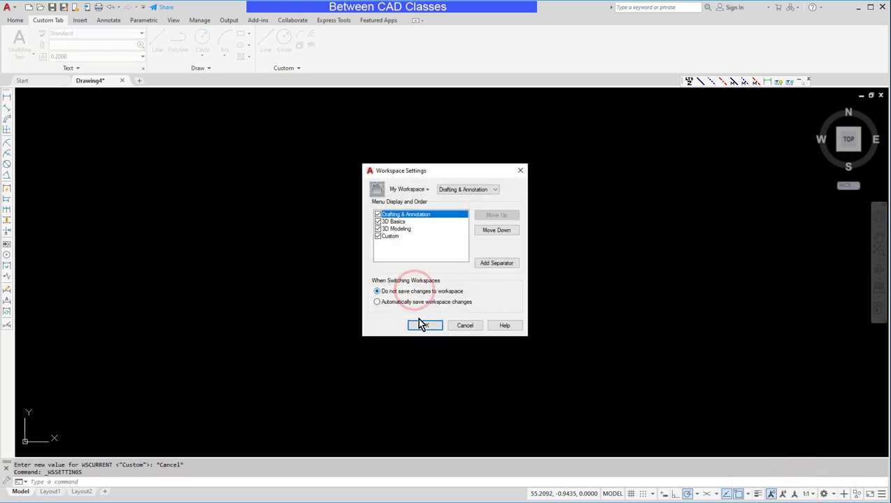
pyautogui.click(424, 324)
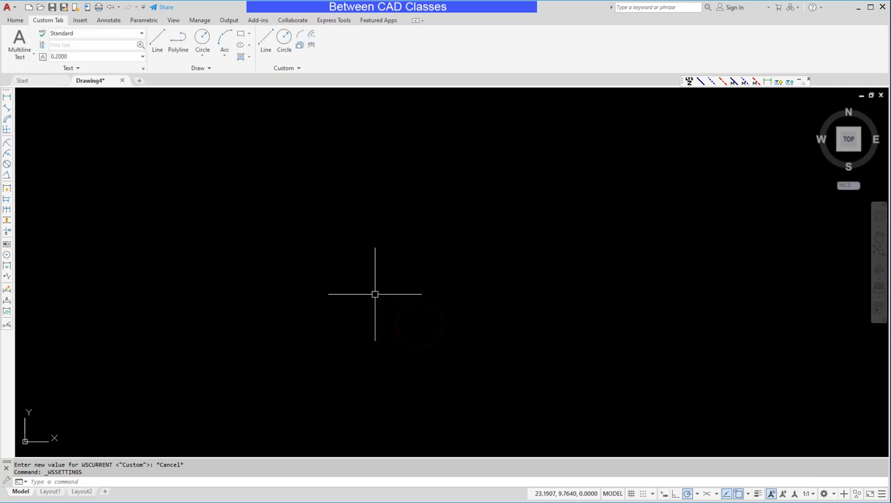